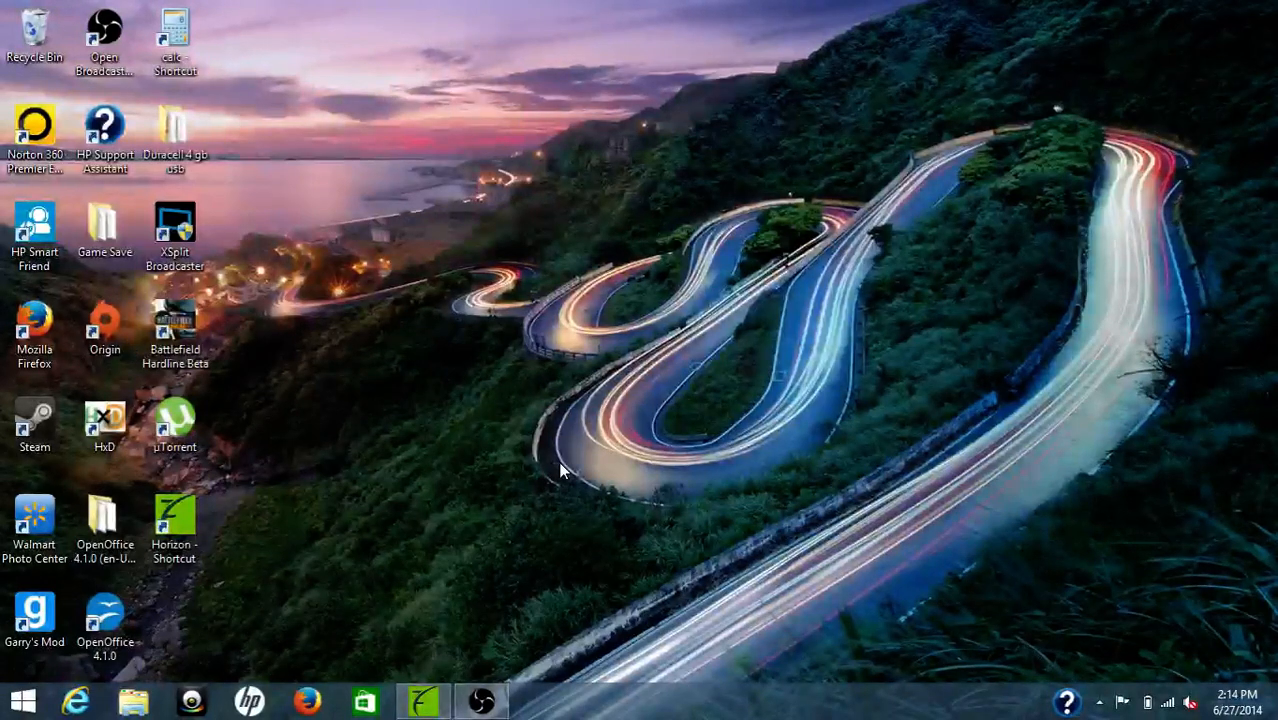
mouse_move(396, 524)
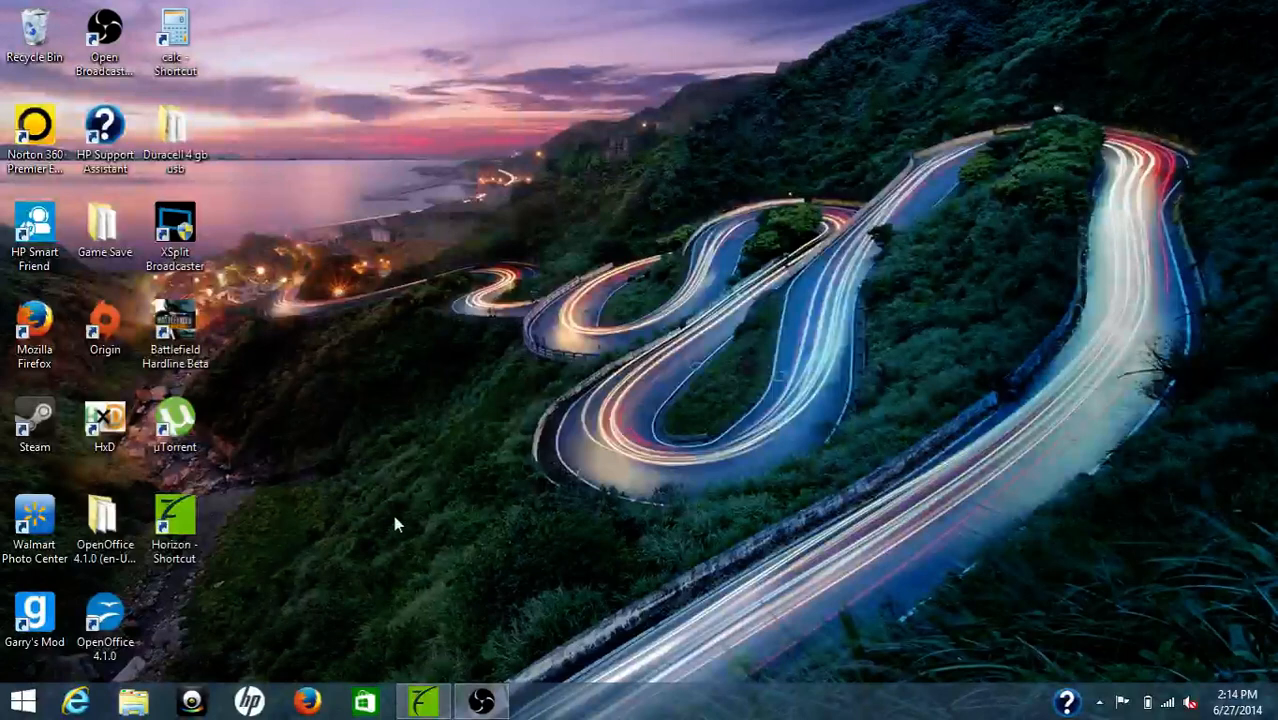
mouse_move(482, 452)
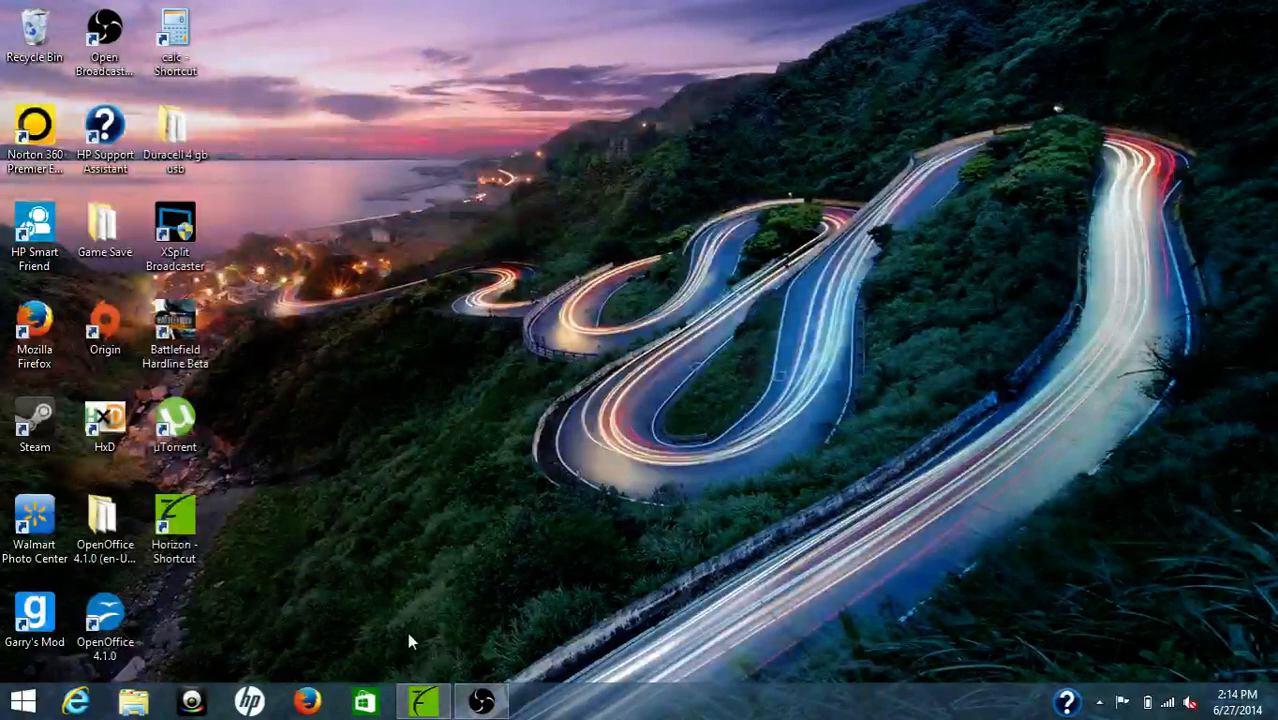
Extract game.sav from the Charlie Murder package contents and save it to the Desktop.
click(420, 700)
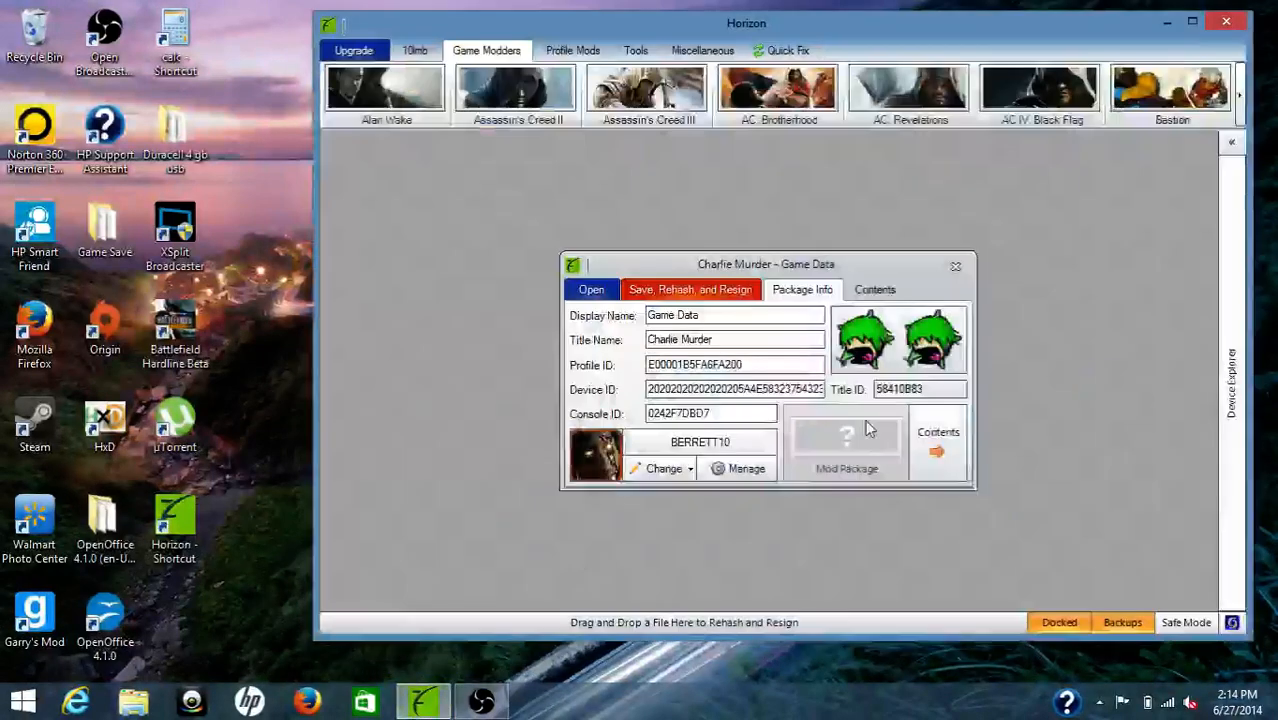
mouse_move(1200, 368)
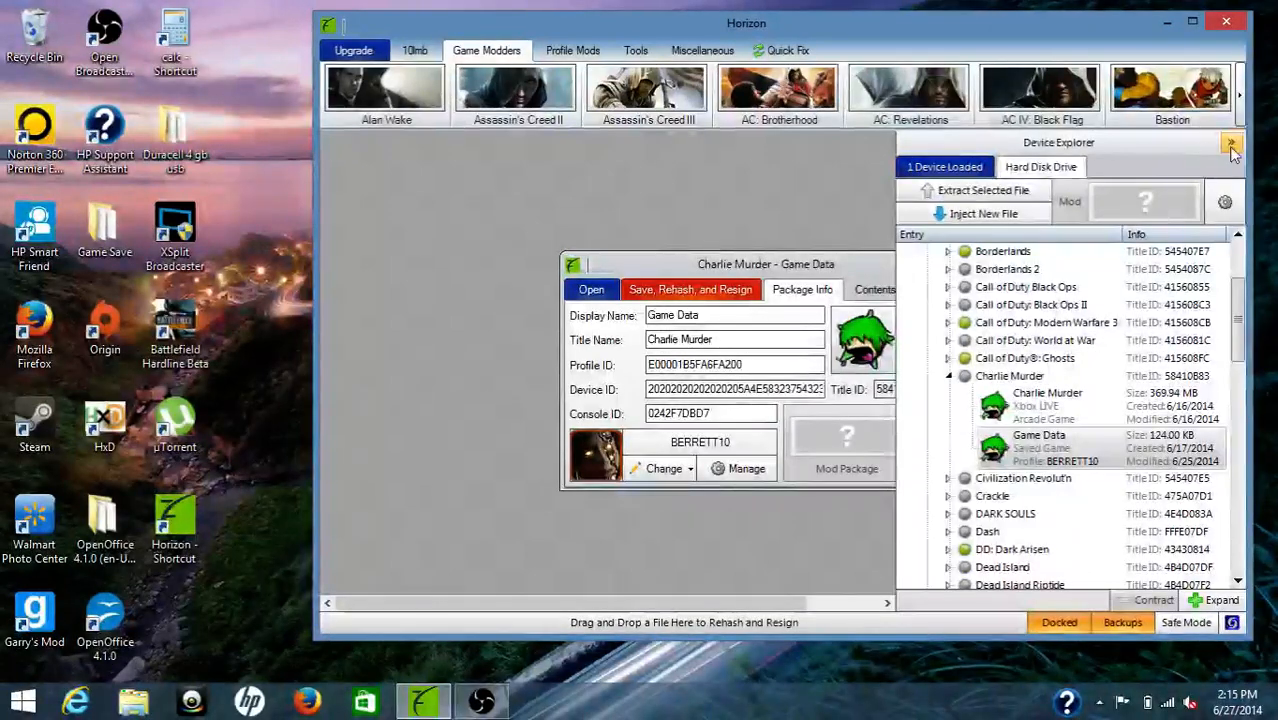
click(1232, 144)
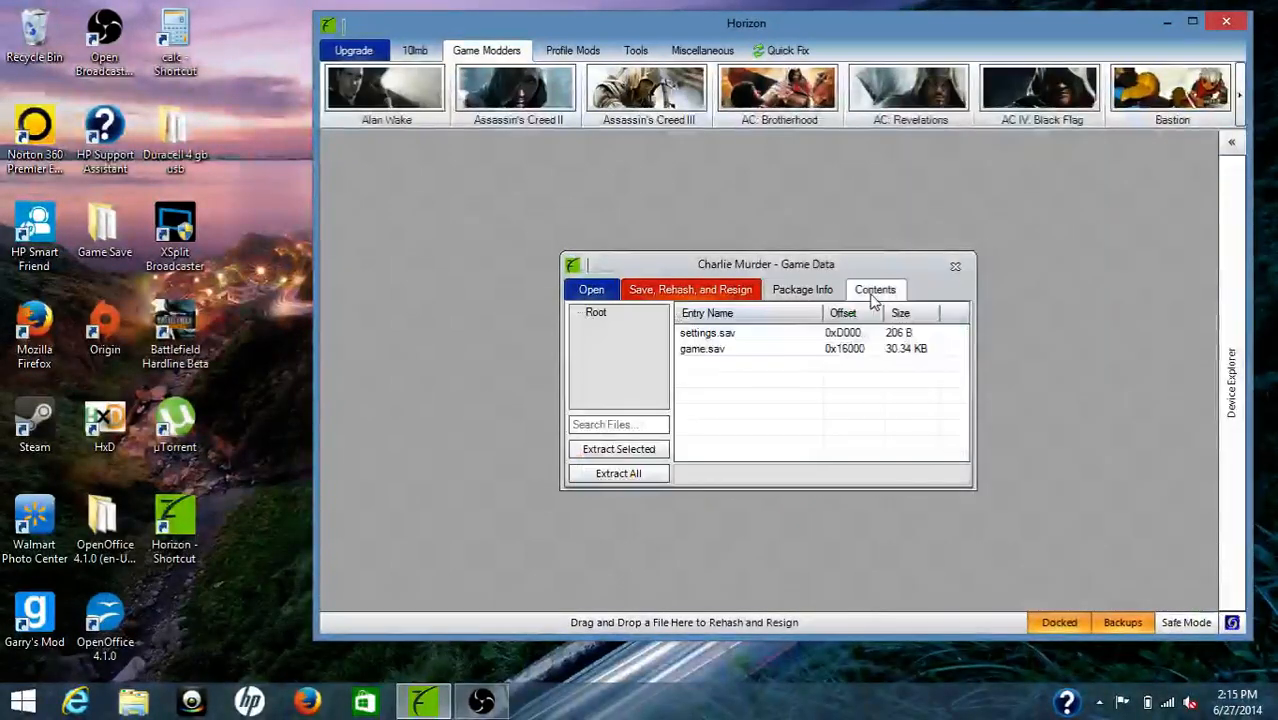
right_click(702, 348)
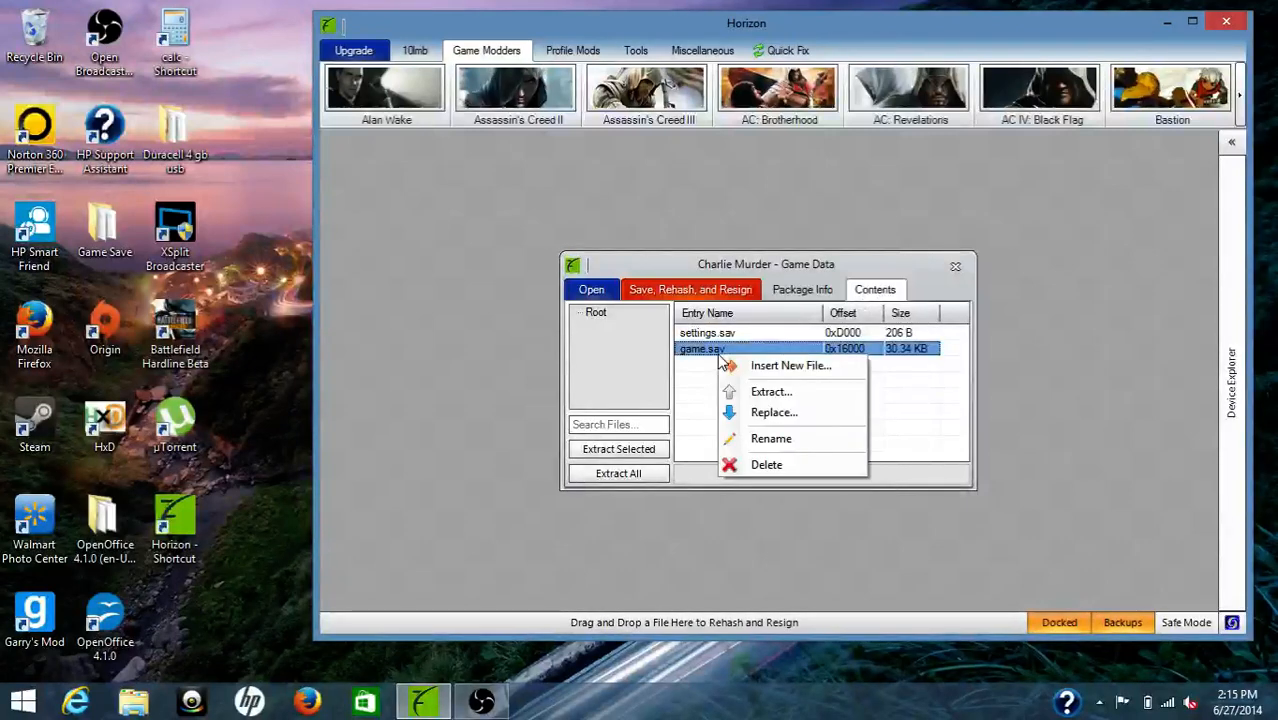
click(772, 390)
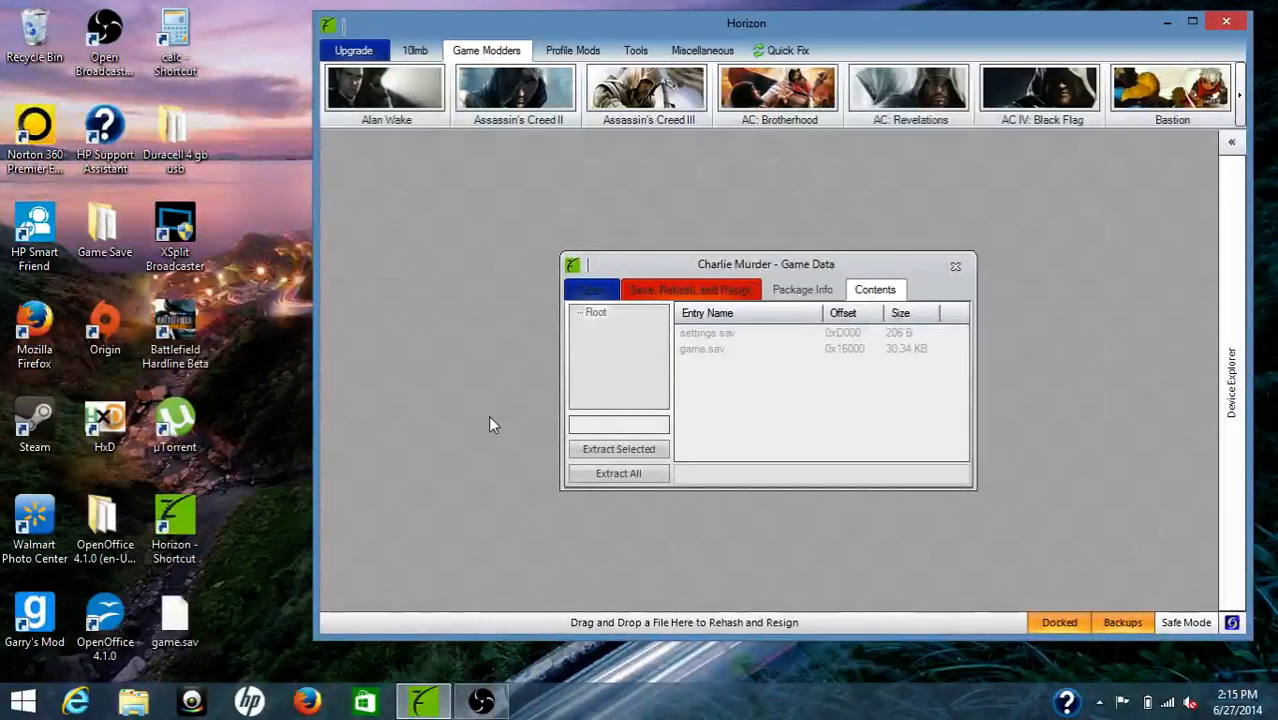
click(174, 616)
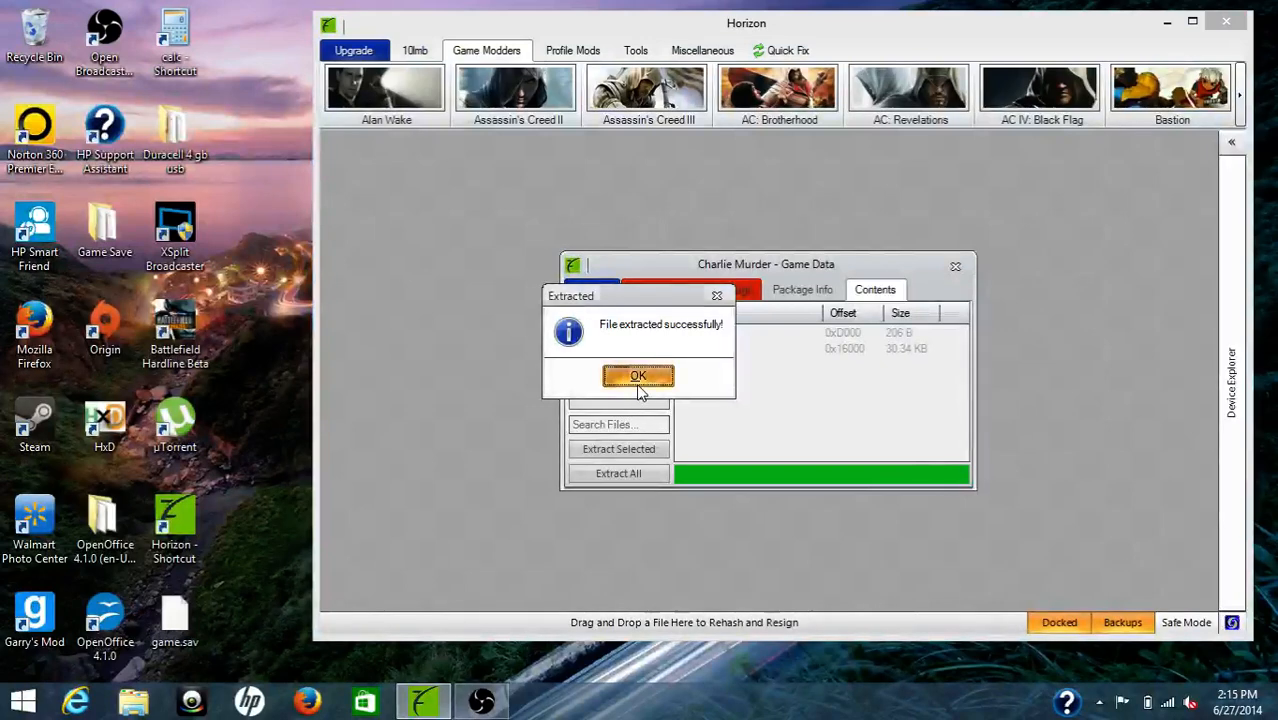
click(638, 376)
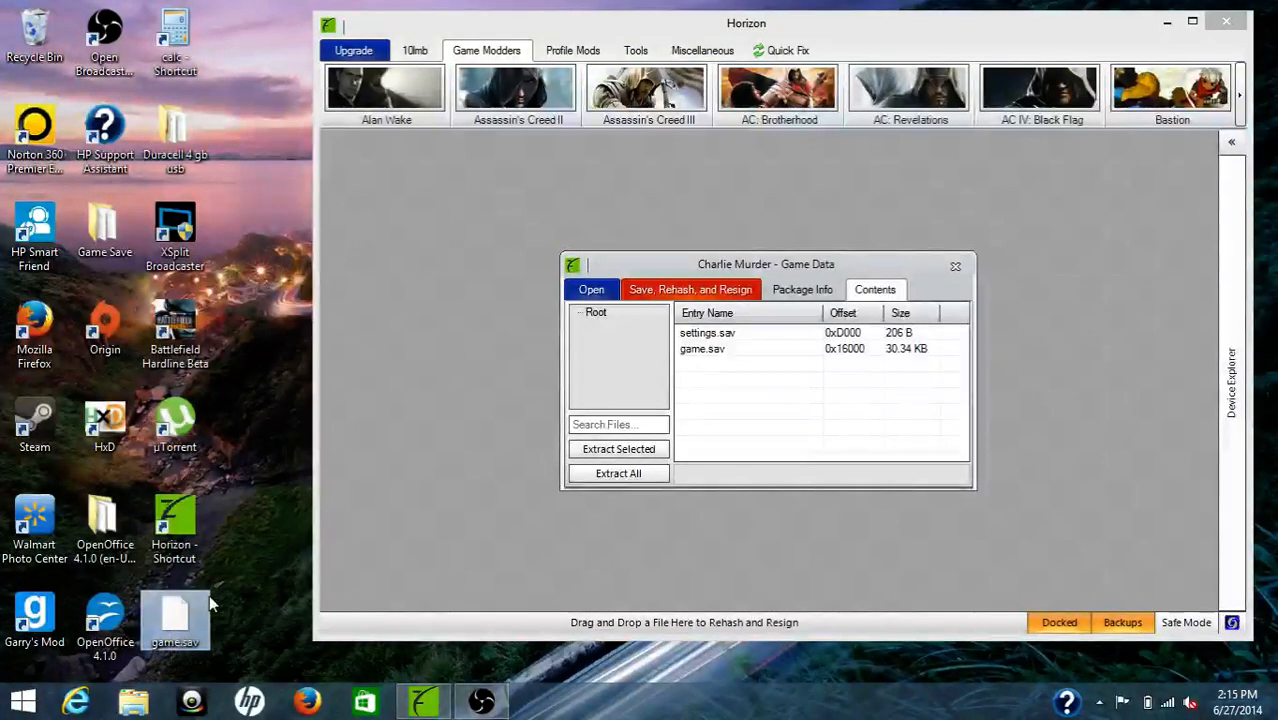
mouse_move(184, 616)
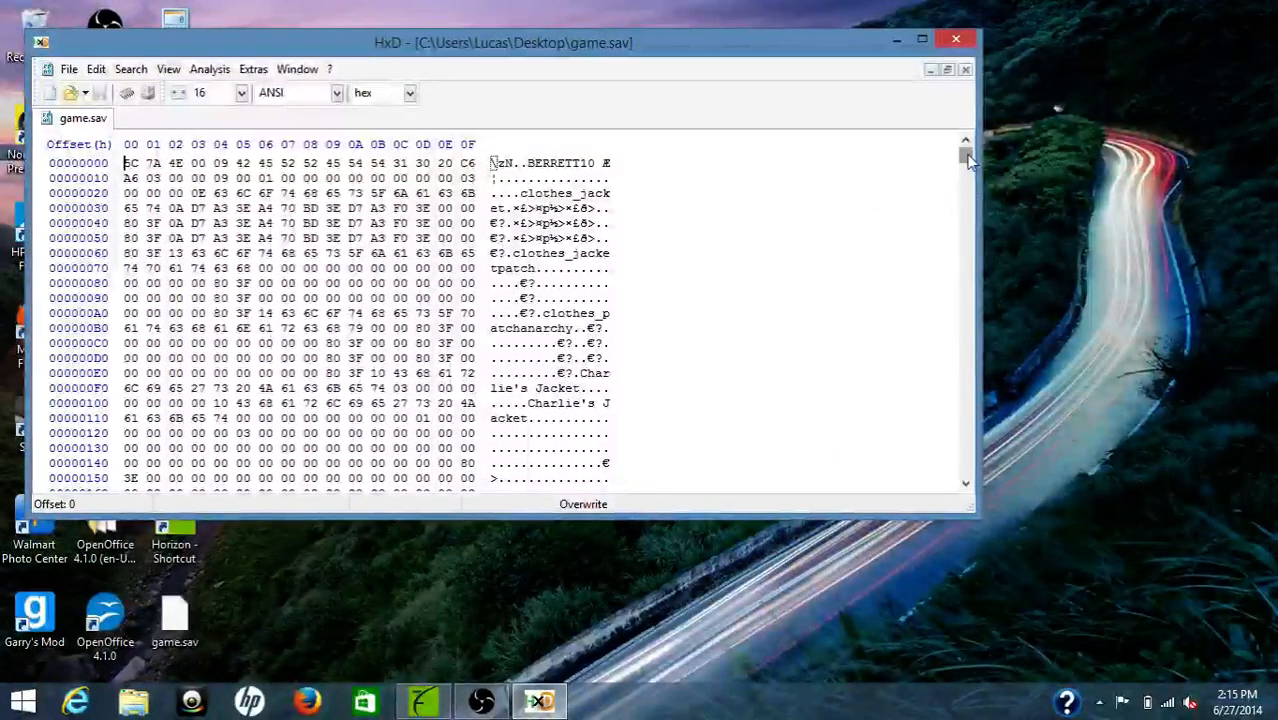
Scroll through game.sav's hex data in HxD past item names like gloves and Honey Badger Claws.
scroll(down, 3)
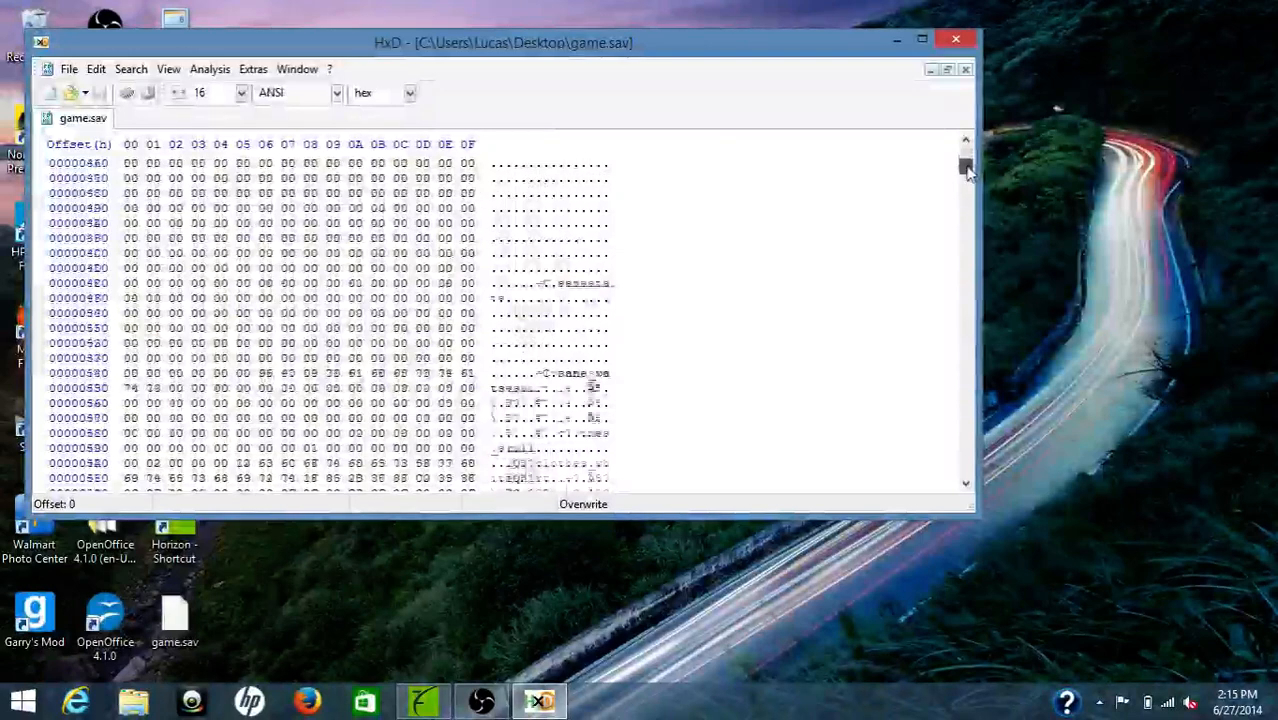
scroll(down, 3)
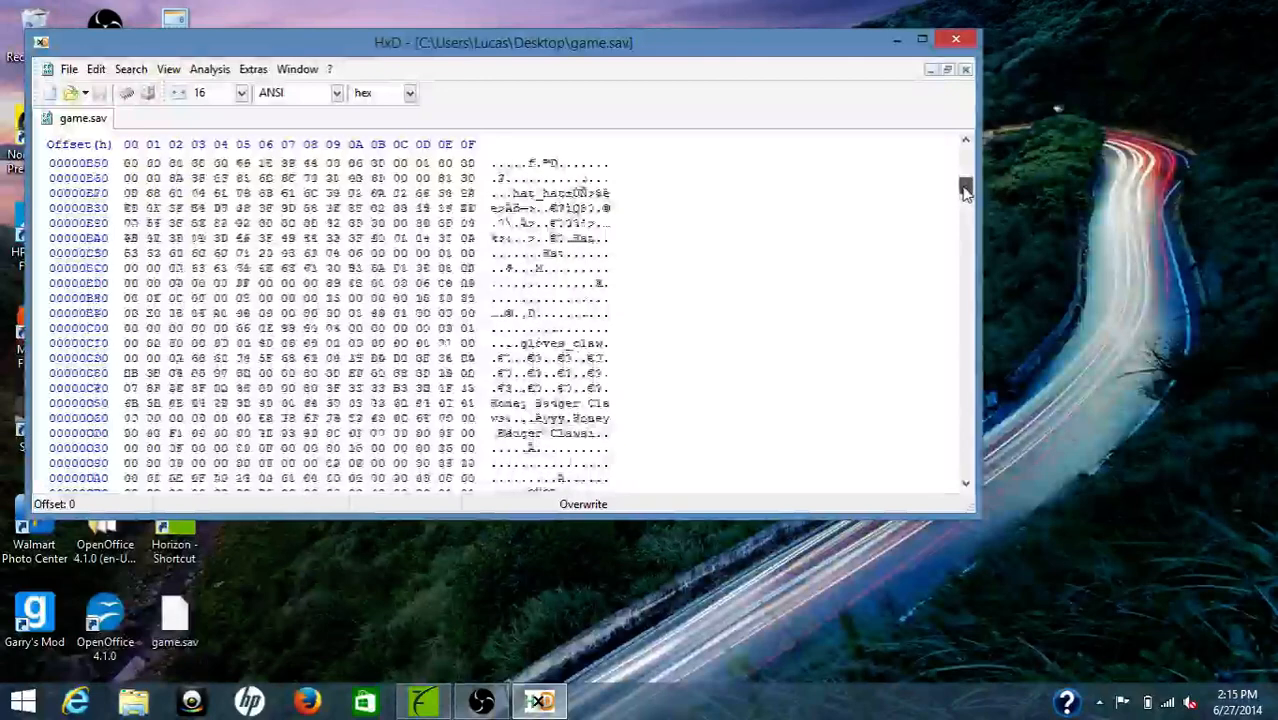
scroll(down, 3)
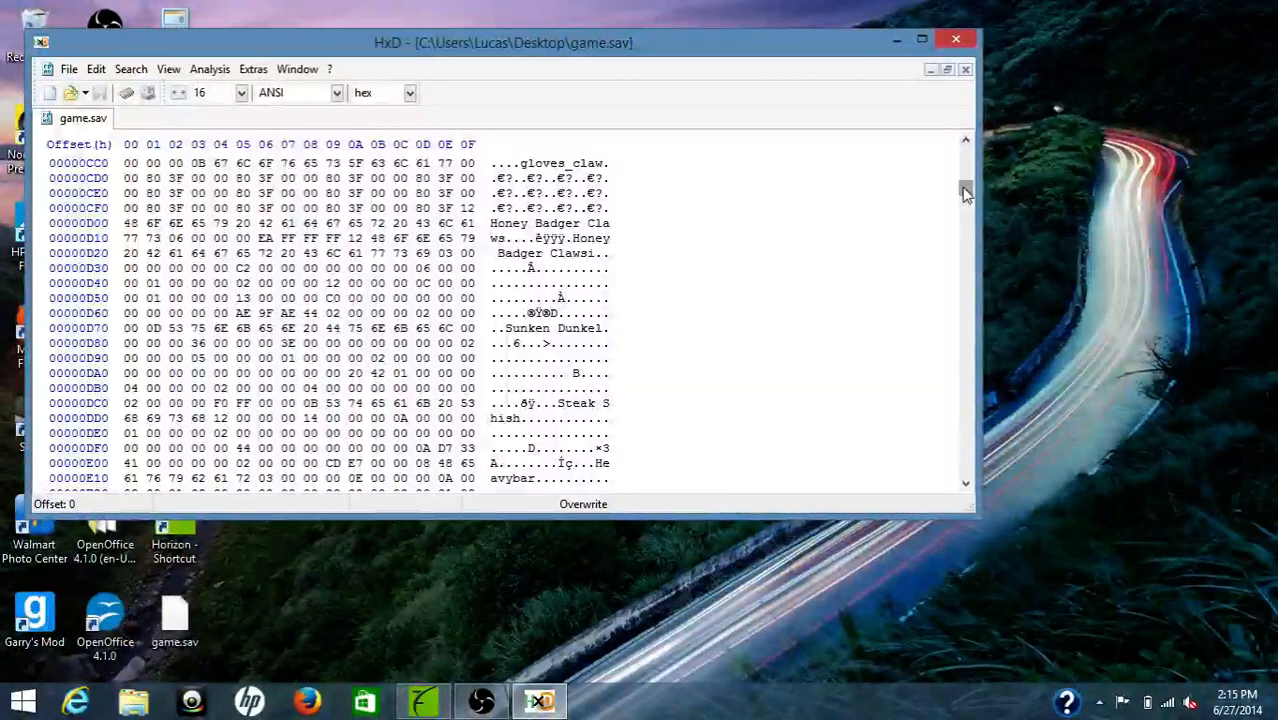
scroll(down, 3)
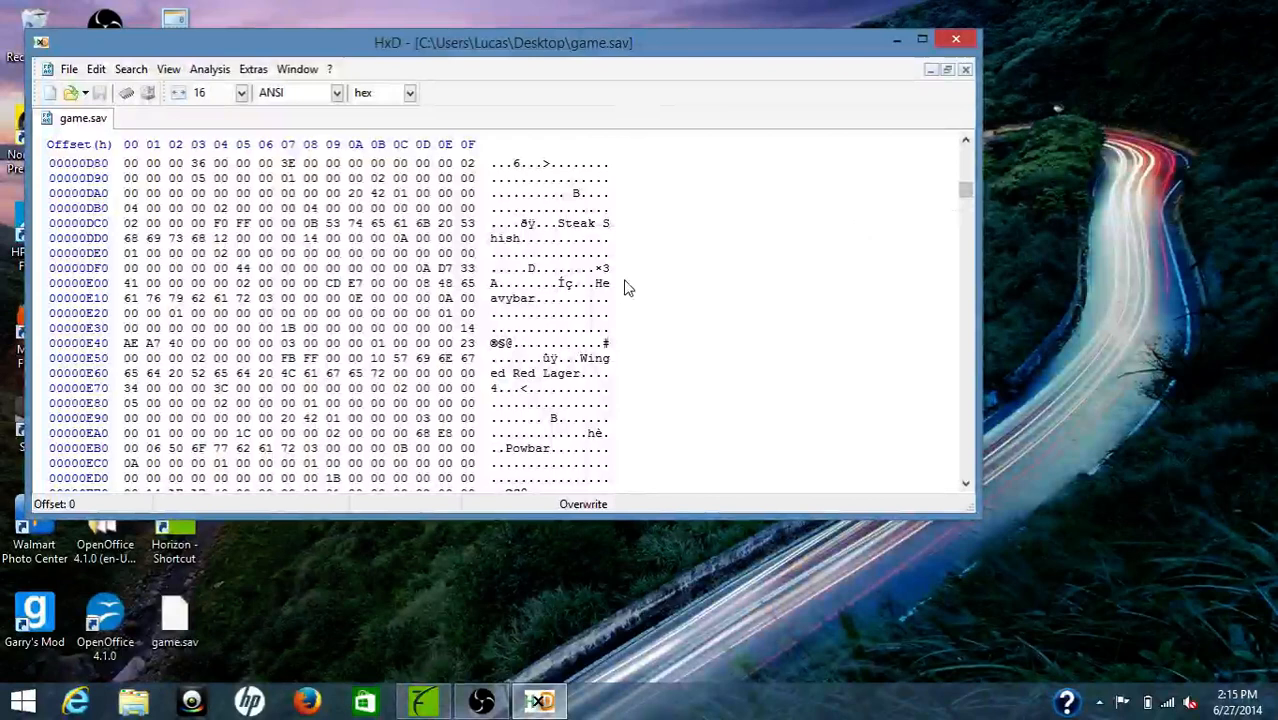
click(444, 284)
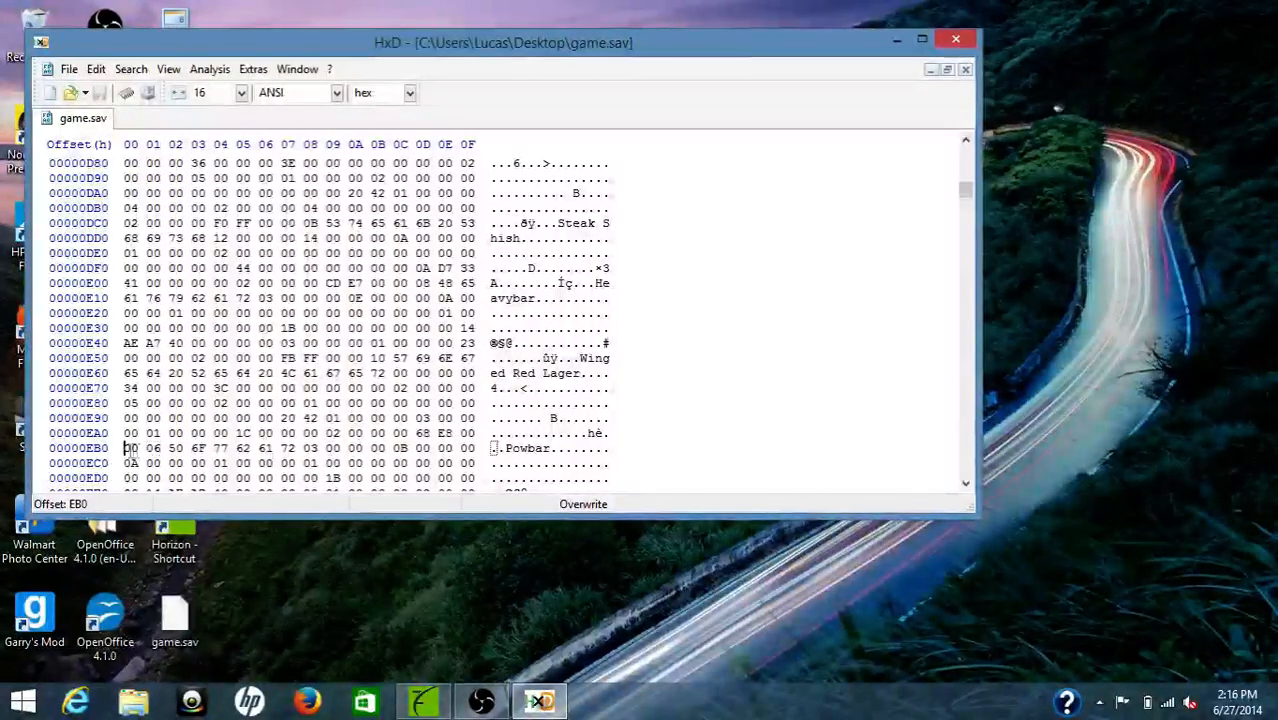
Continue down the hex view until the Medkit entry appears in the text column.
click(132, 448)
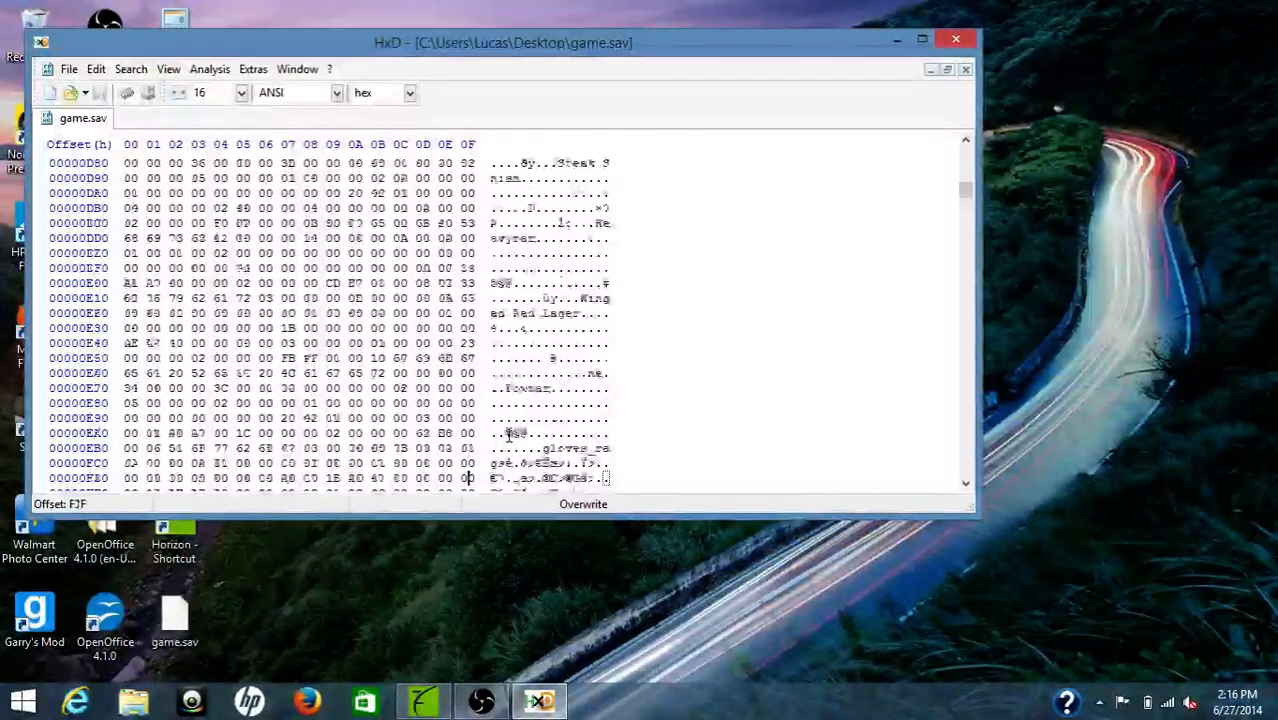
scroll(down, 3)
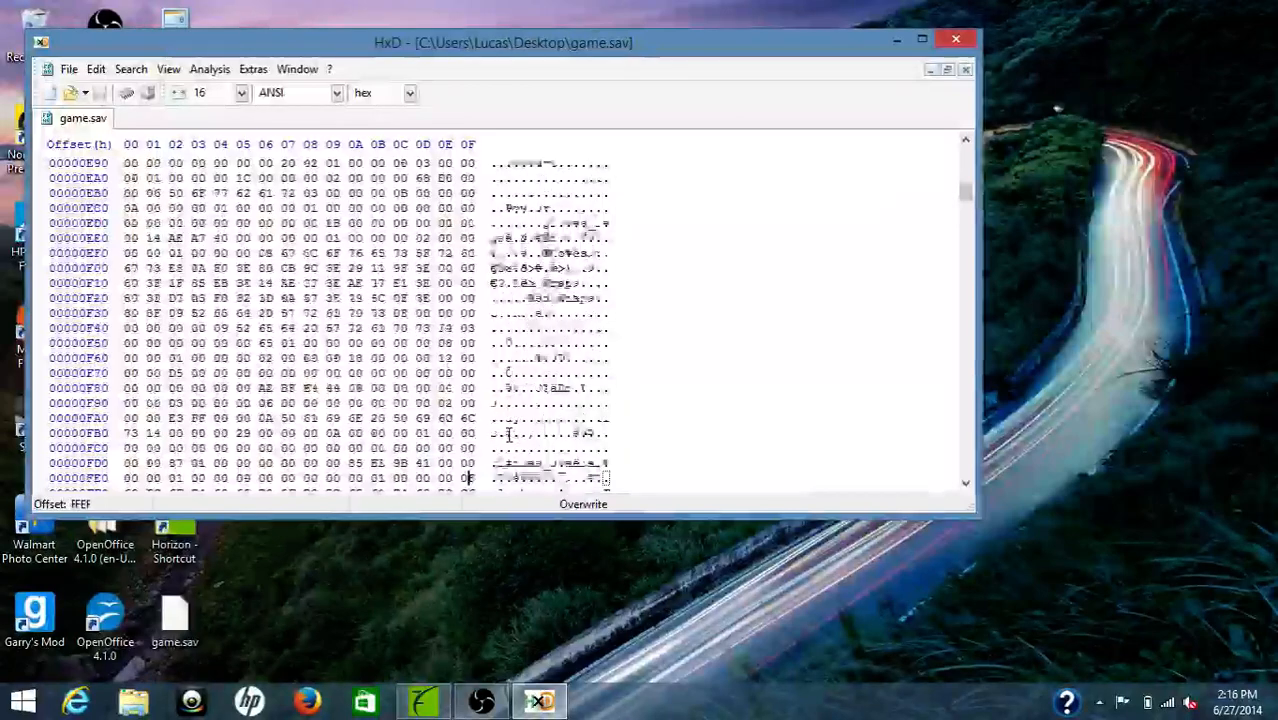
scroll(down, 3)
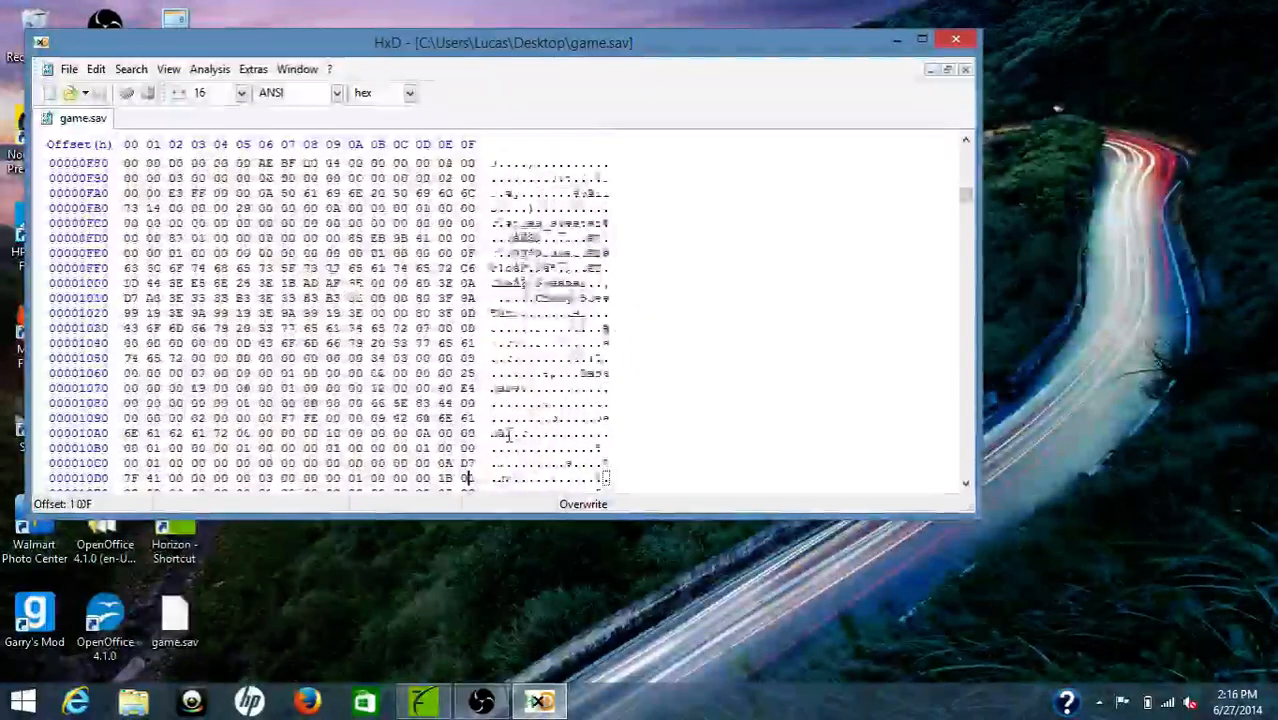
scroll(down, 3)
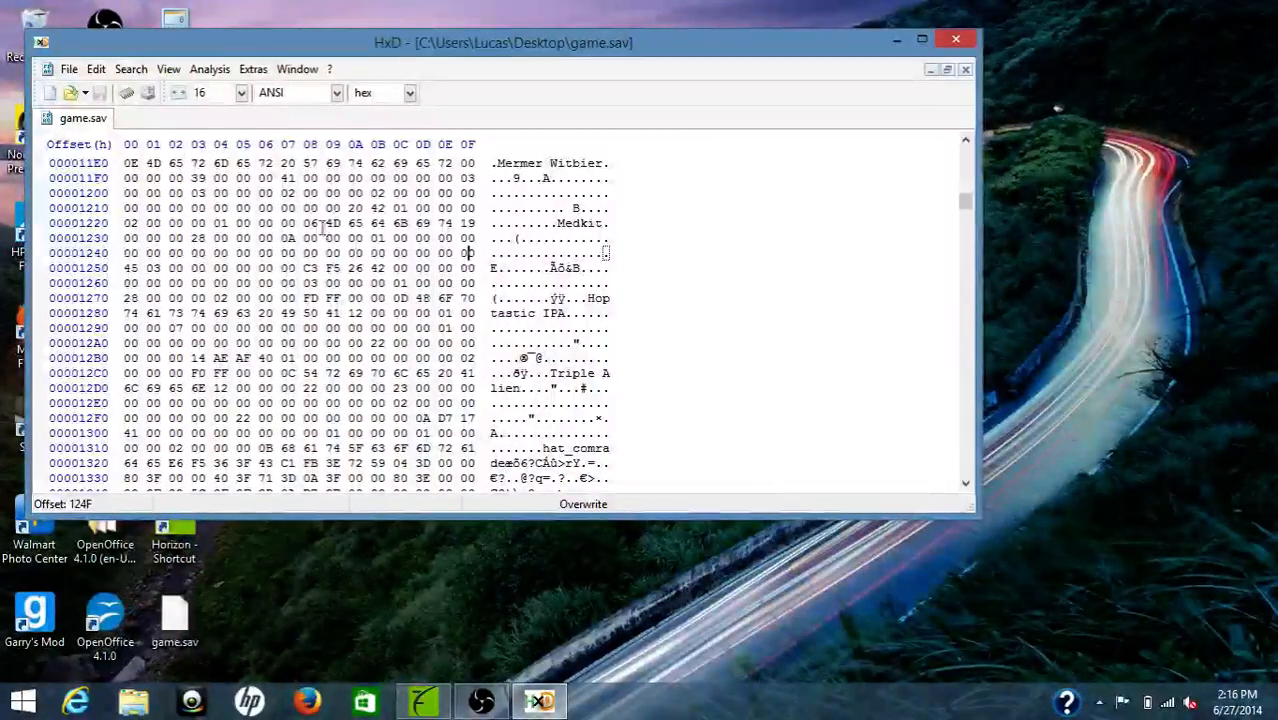
Overwrite the count bytes 00 00 just before the Medkit entry with FF FF.
drag(210, 224, 296, 224)
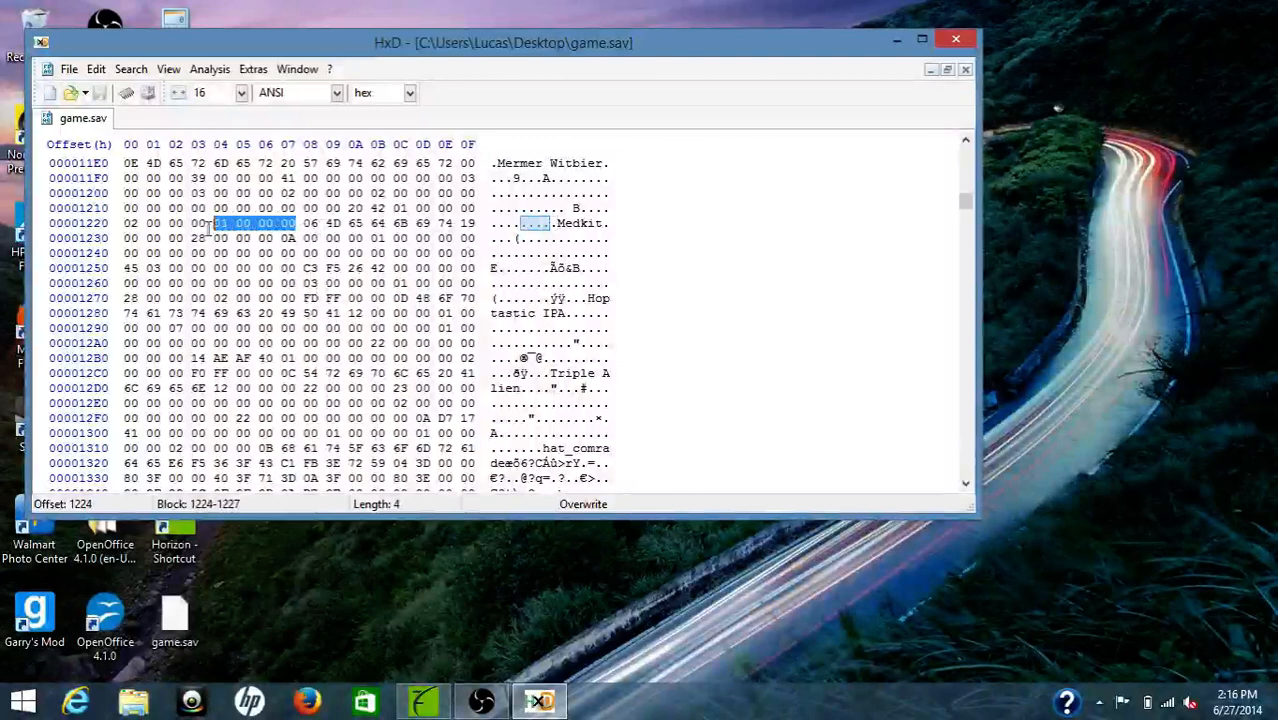
click(212, 224)
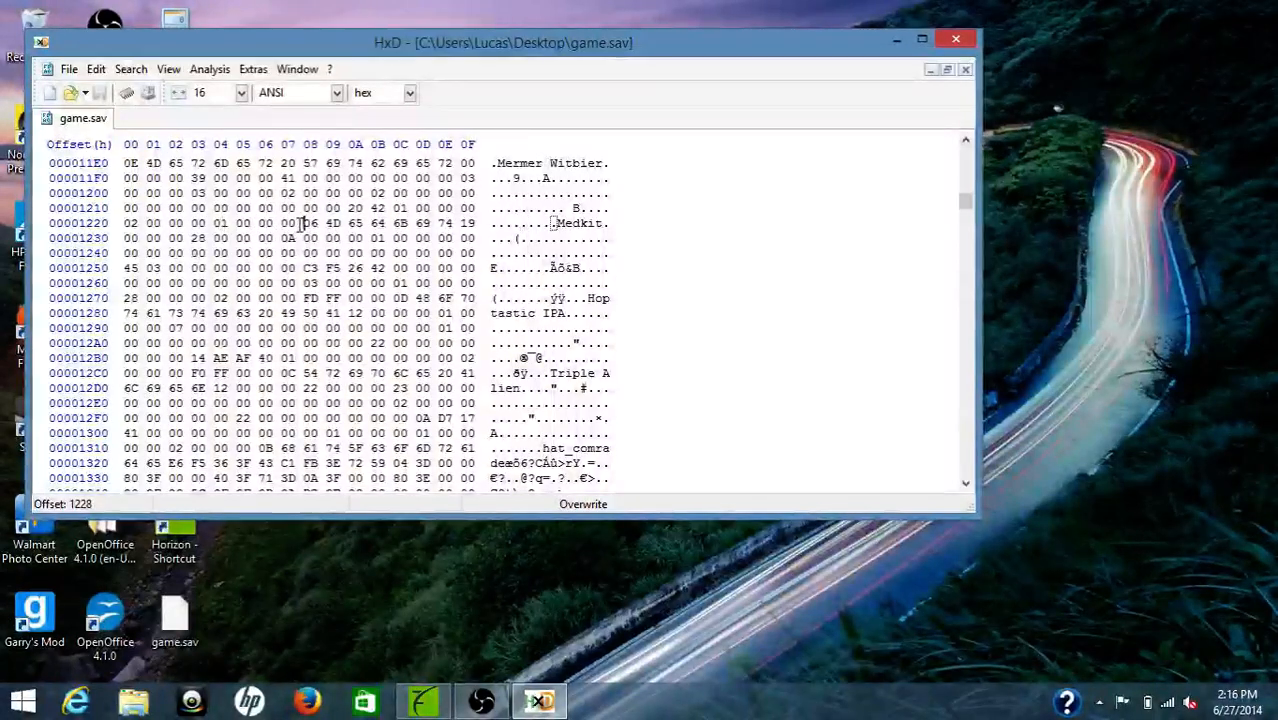
click(310, 224)
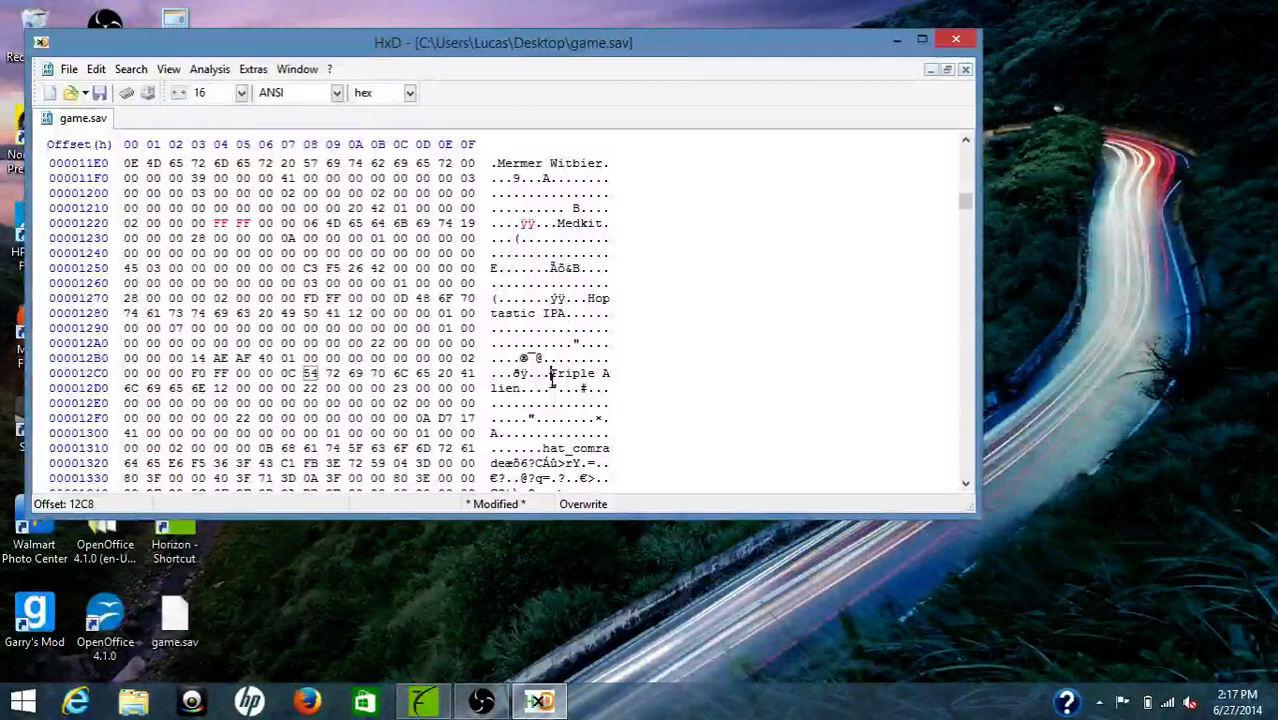
click(310, 432)
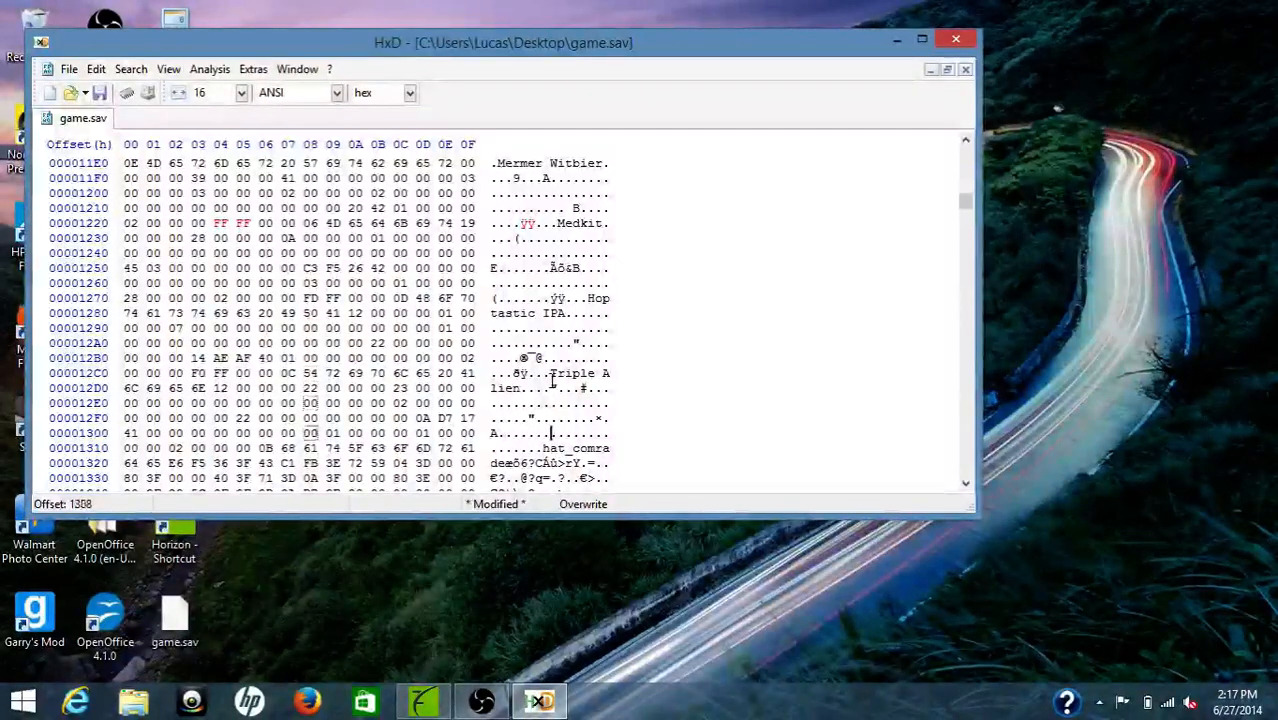
scroll(down, 3)
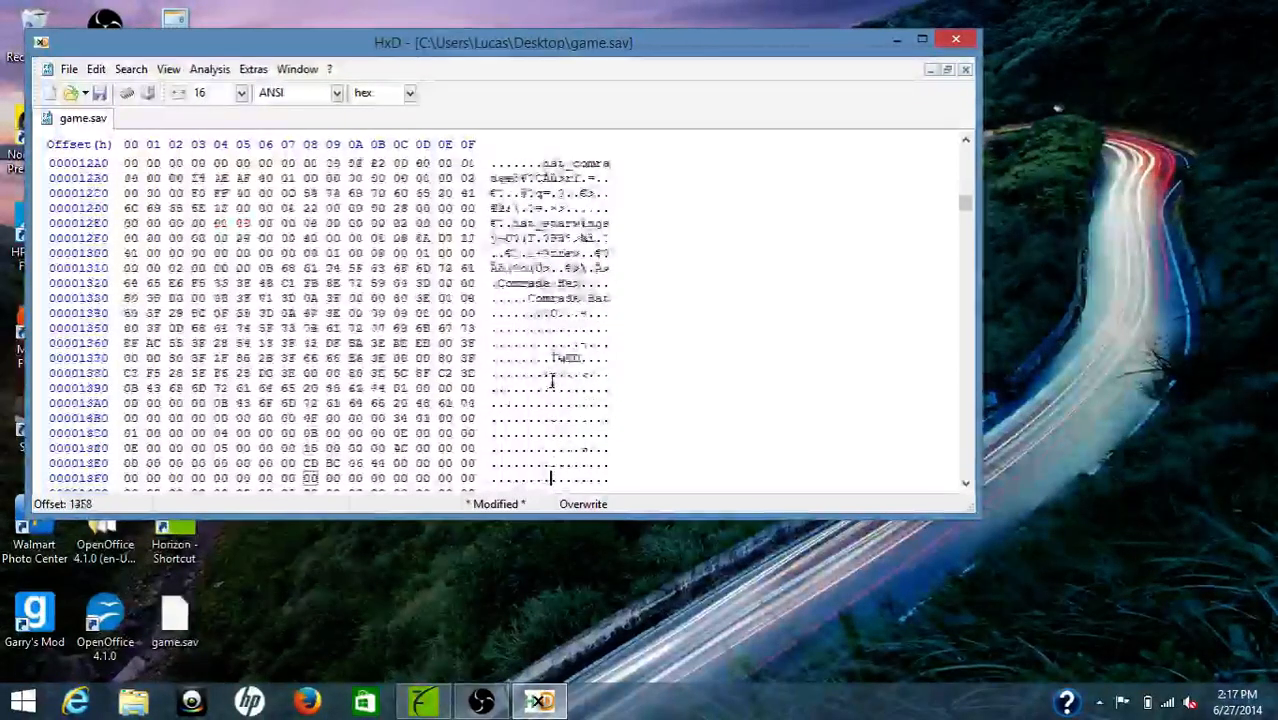
scroll(down, 3)
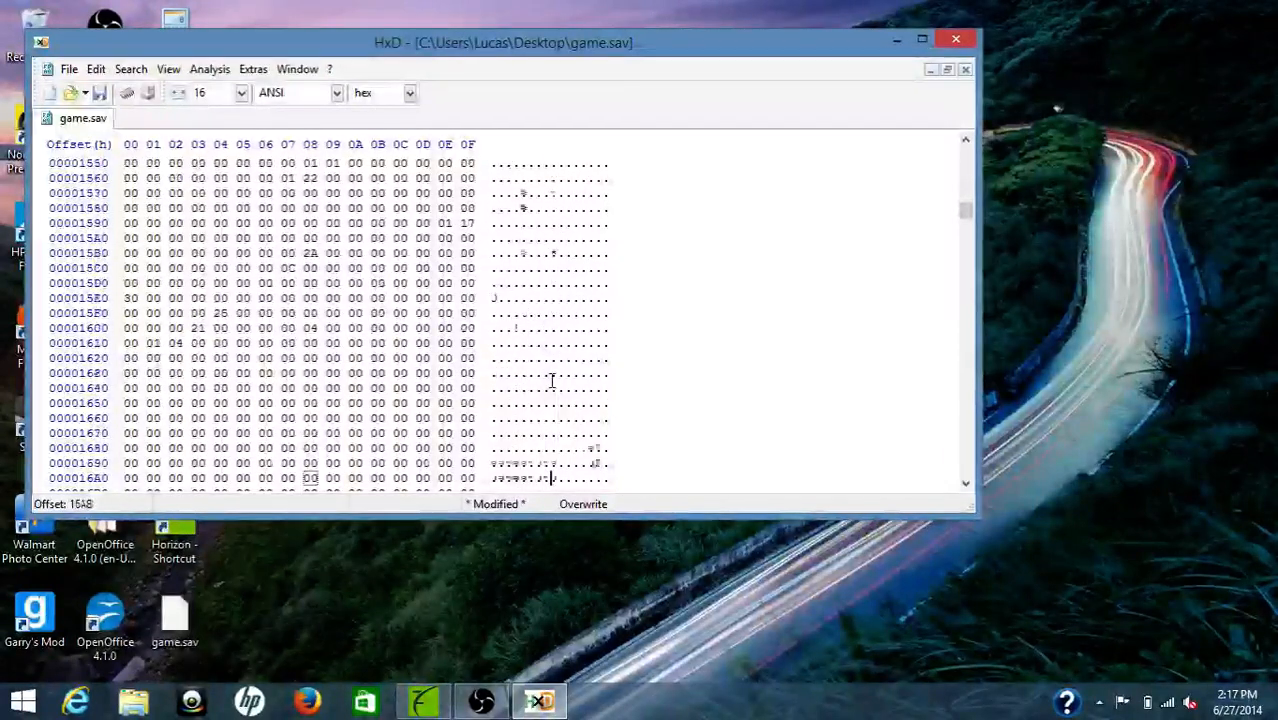
scroll(down, 3)
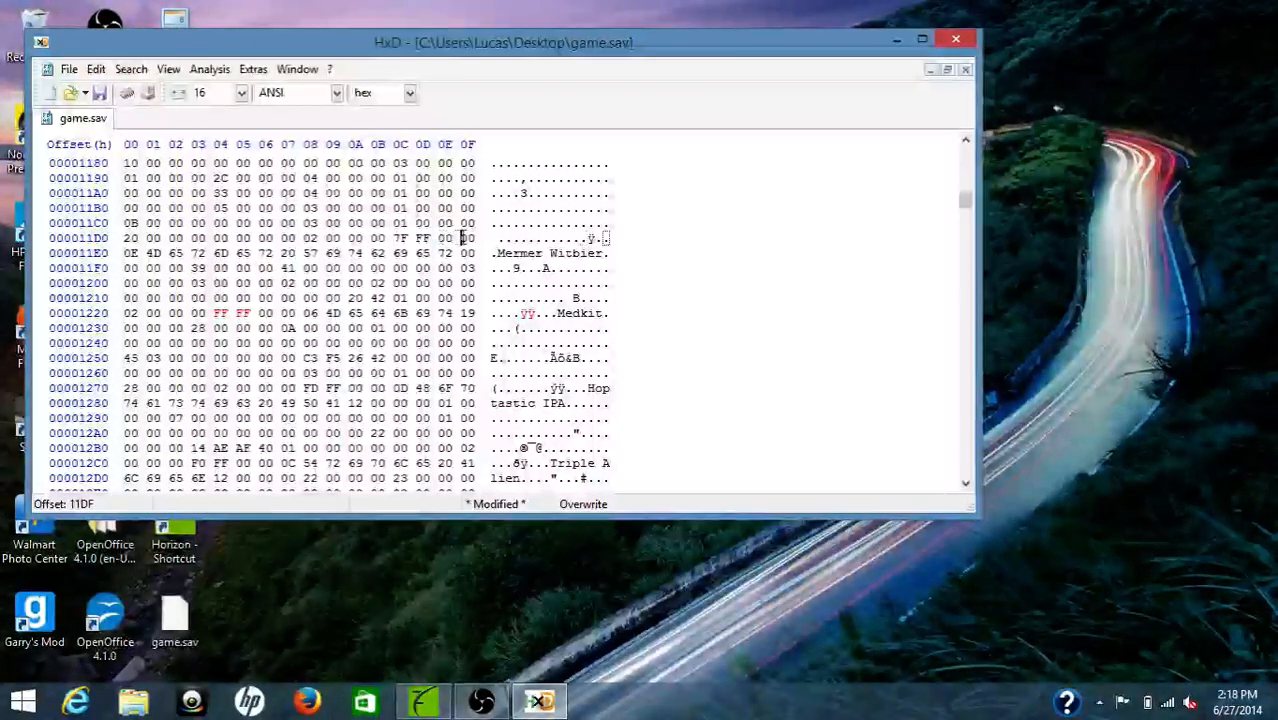
Save game.sav in HxD and move the hex editor window out of the way.
click(468, 238)
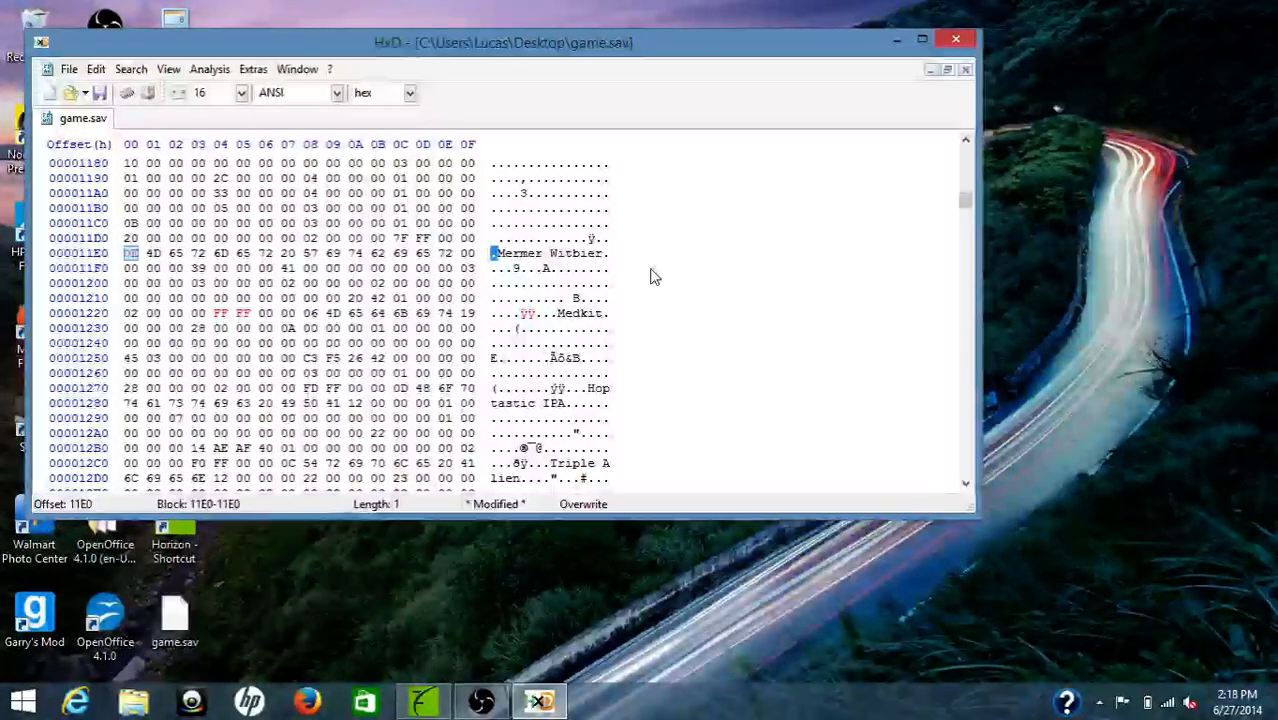
mouse_move(616, 252)
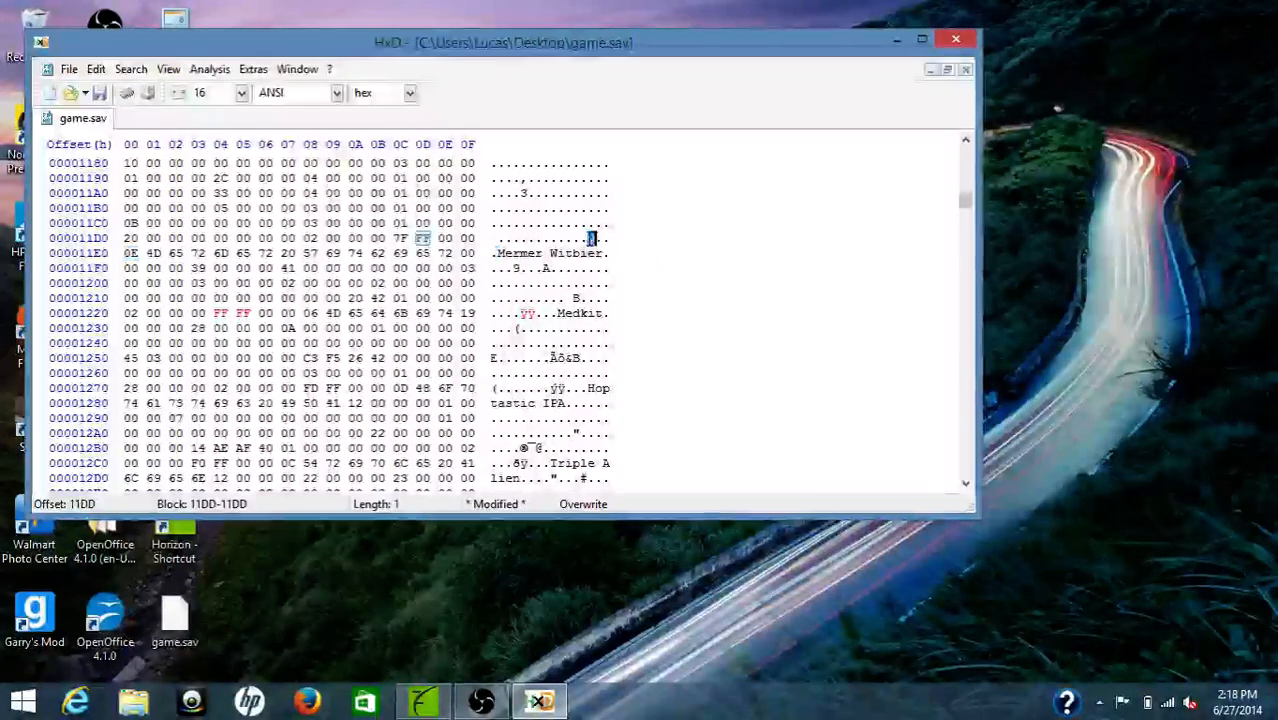
click(400, 238)
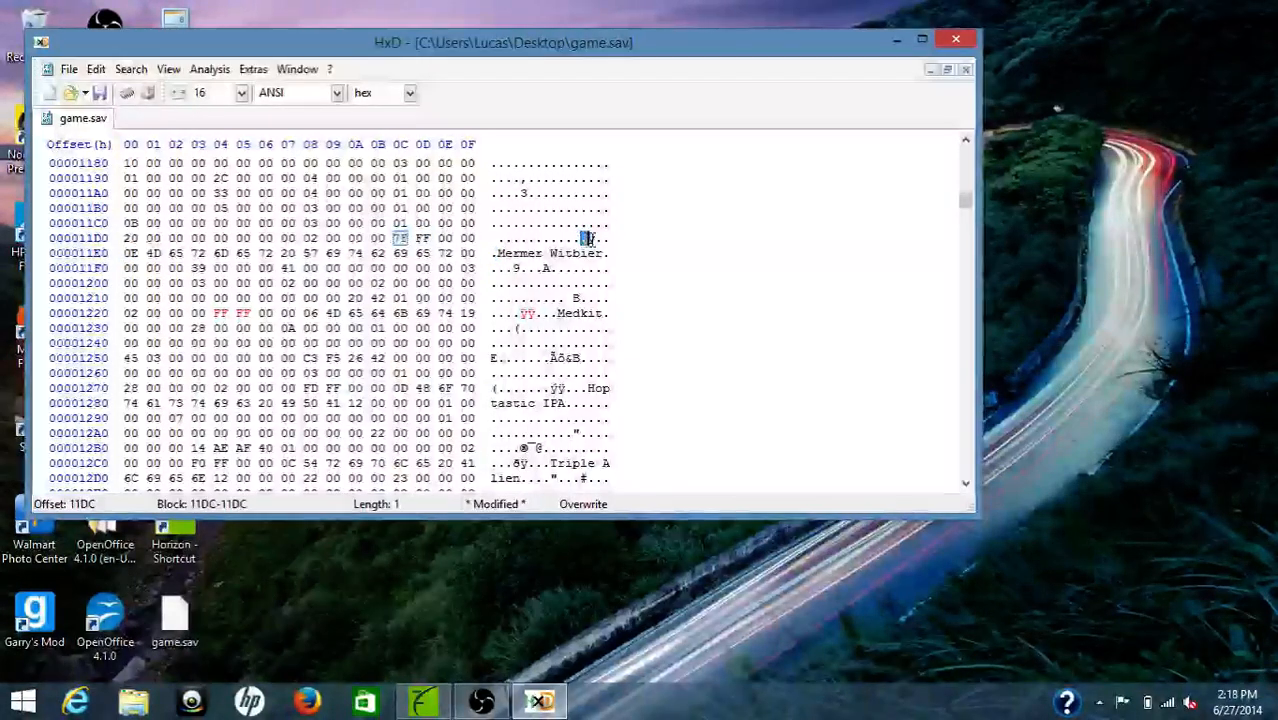
drag(398, 238, 476, 238)
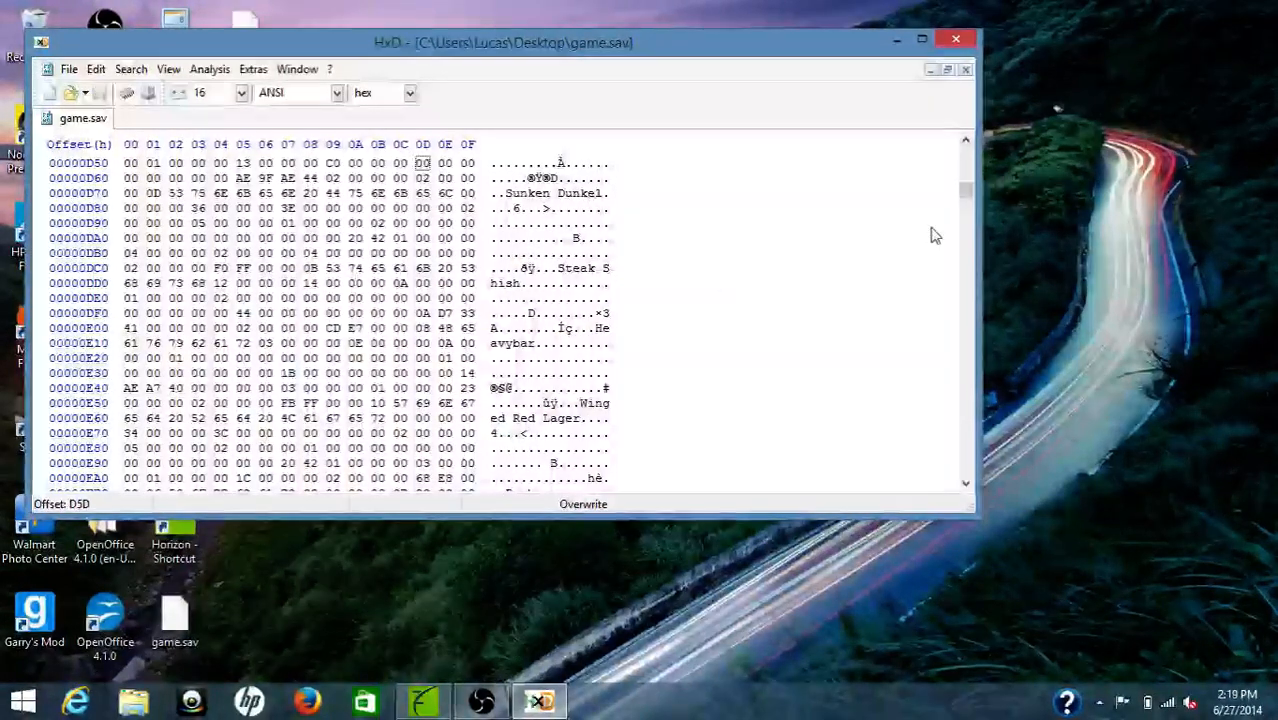
drag(504, 42, 628, 112)
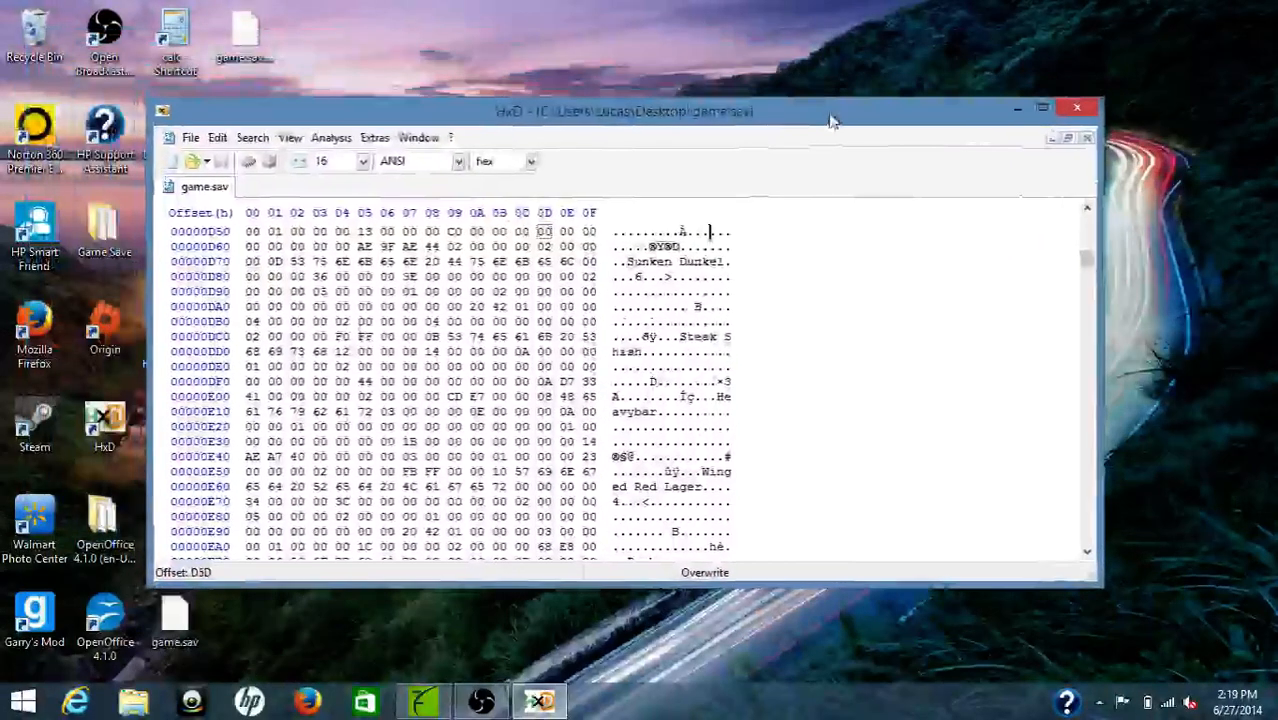
Replace game.sav in the Charlie Murder package with the edited file from the desktop.
click(1076, 108)
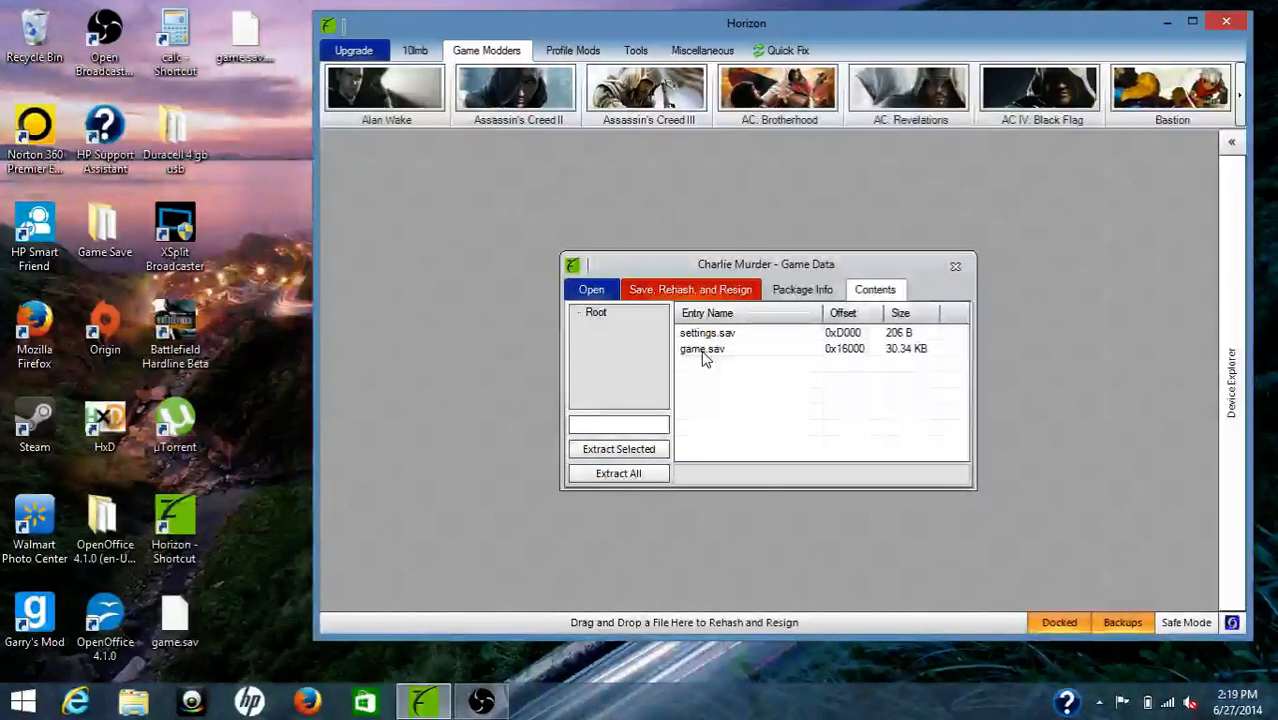
click(702, 348)
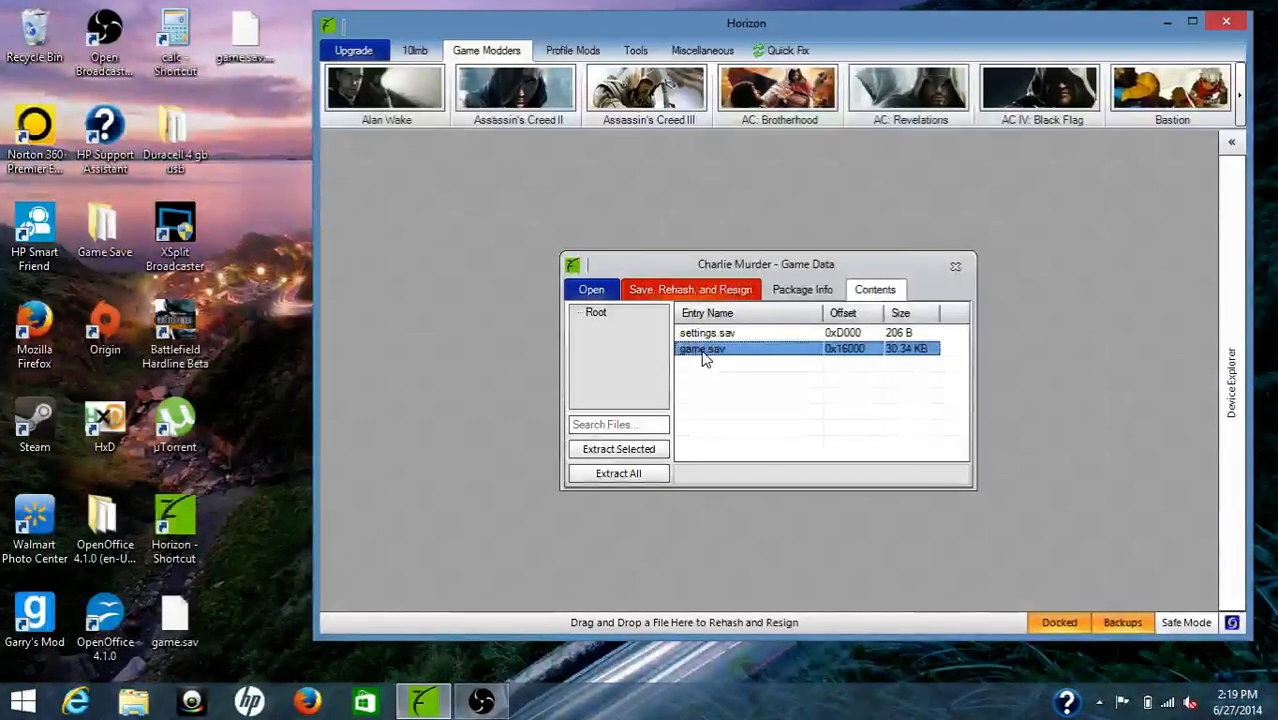
right_click(702, 348)
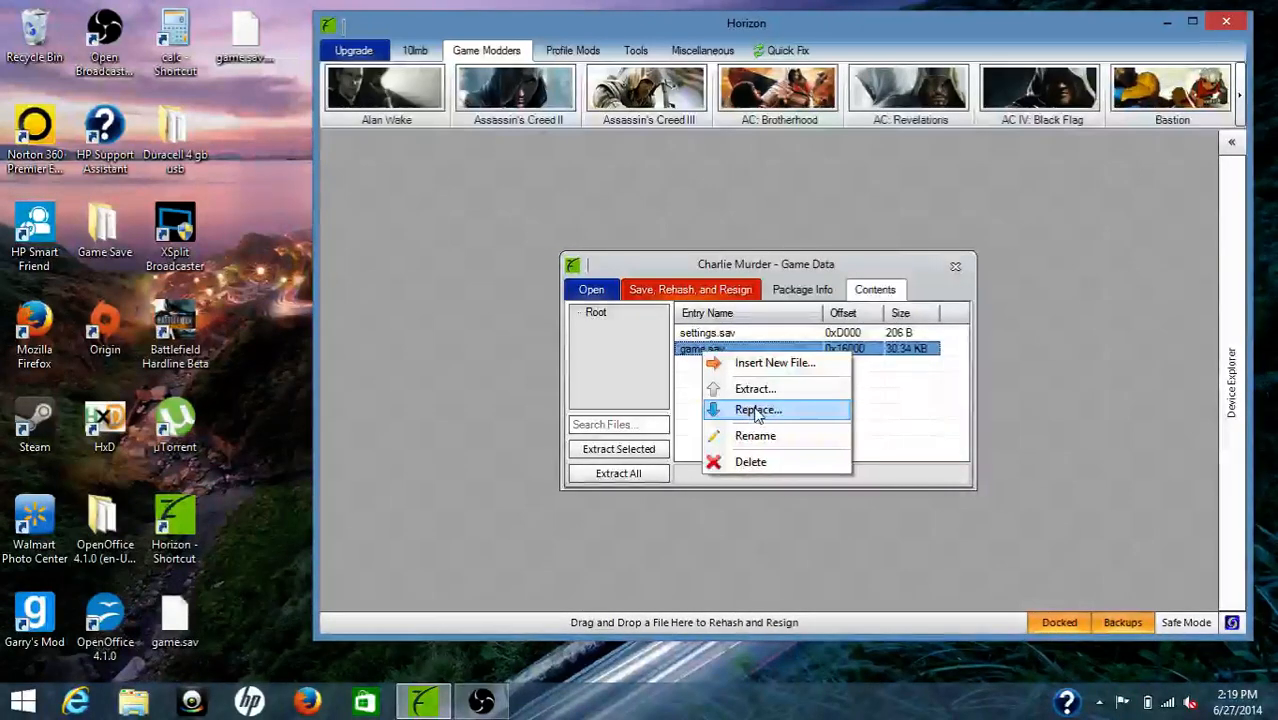
click(756, 410)
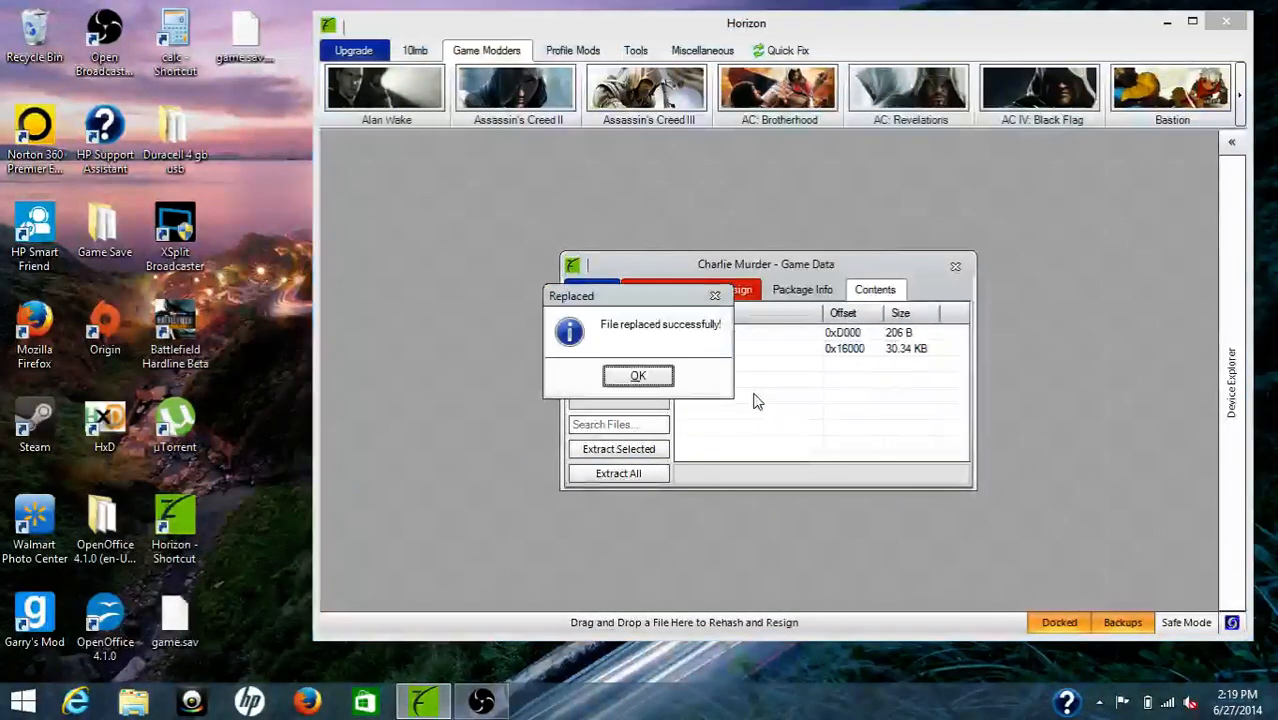
click(636, 376)
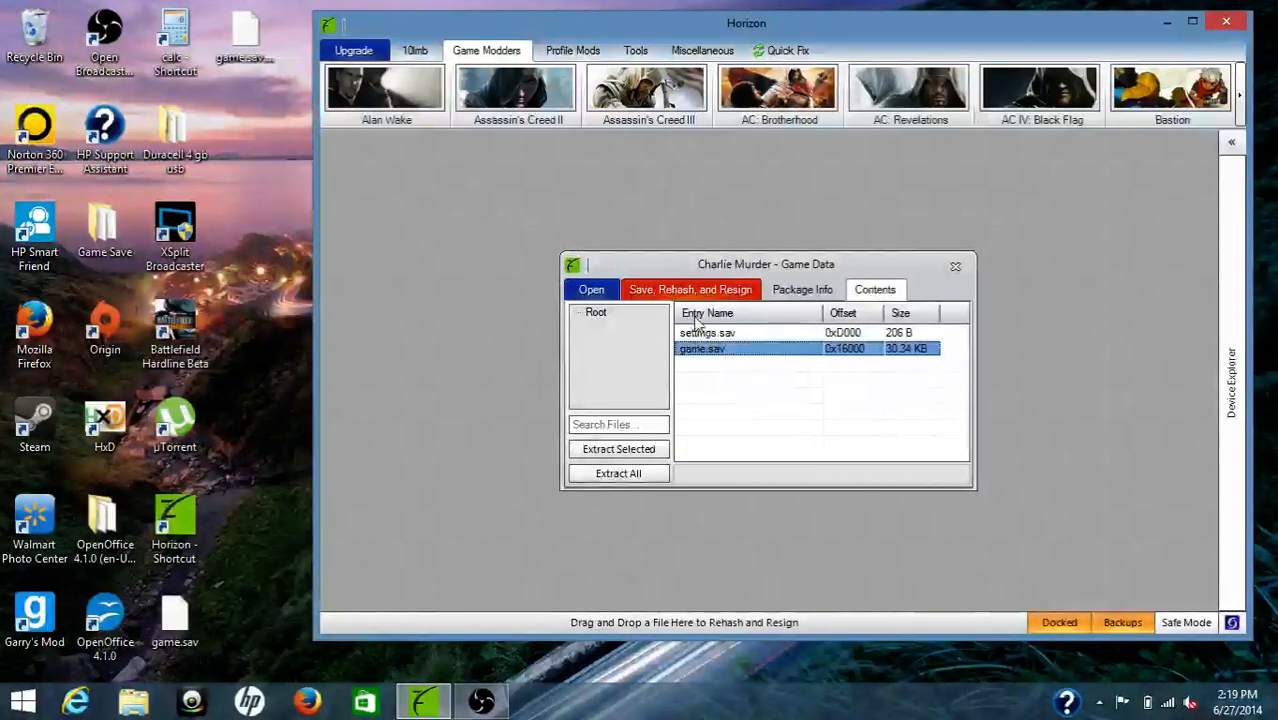
Save, rehash and resign the Charlie Murder game data to the device.
click(690, 288)
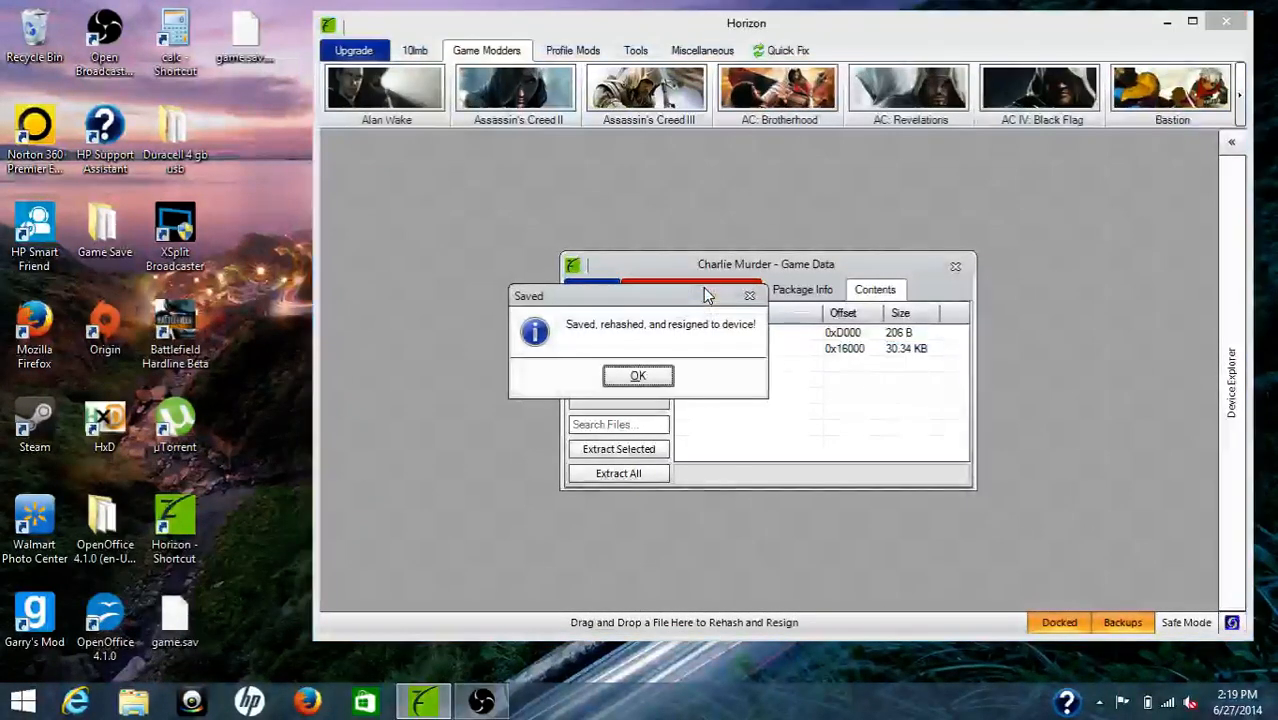
click(636, 376)
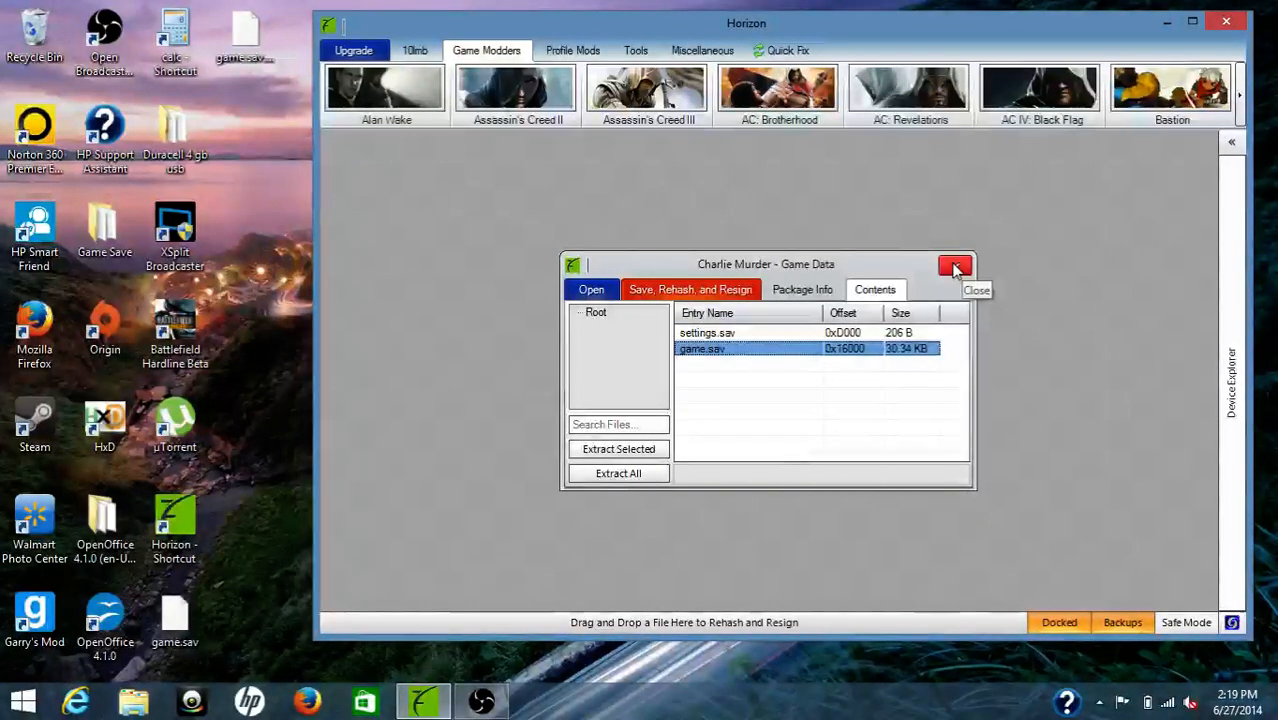
Close the Charlie Murder Game Data window to return to the device explorer.
click(802, 288)
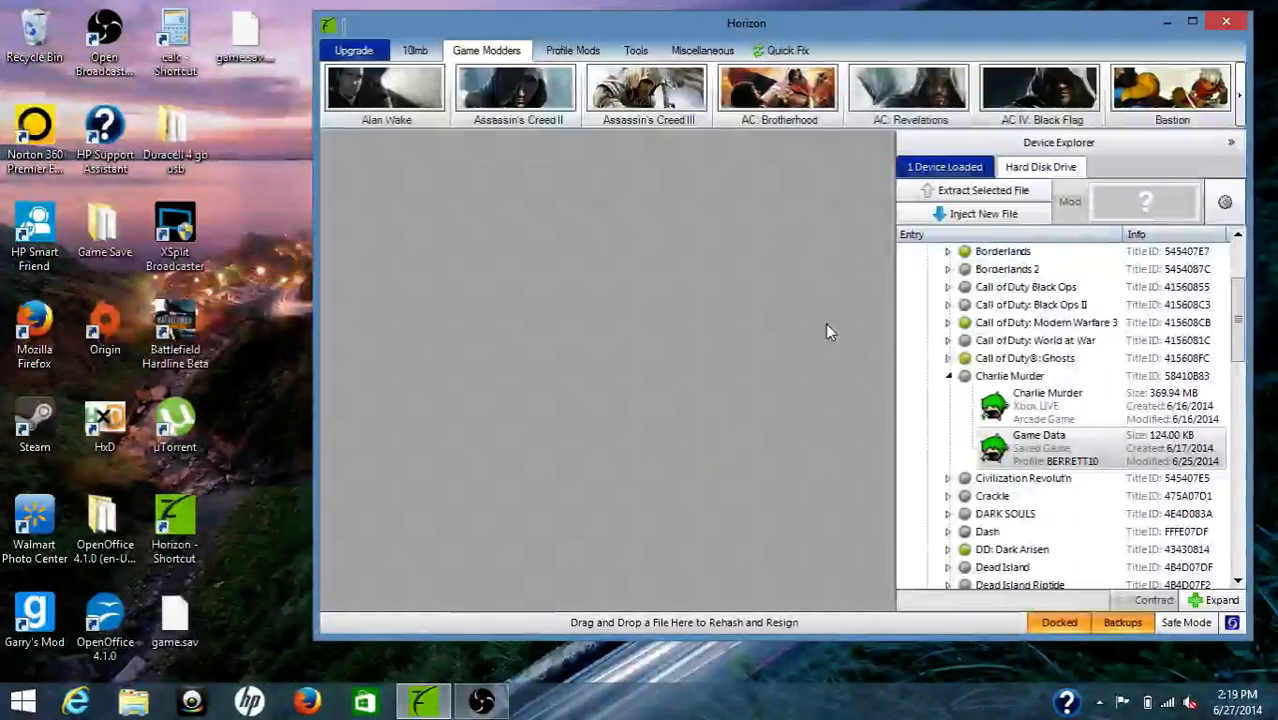
mouse_move(1156, 38)
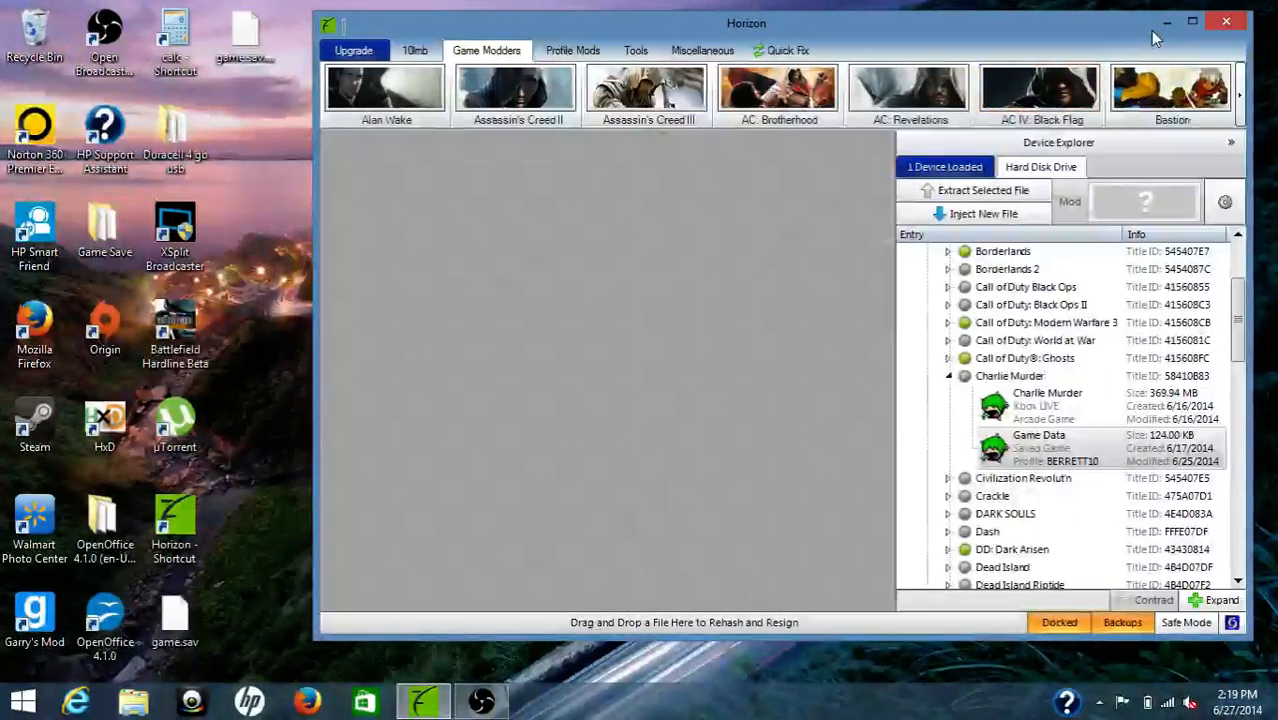